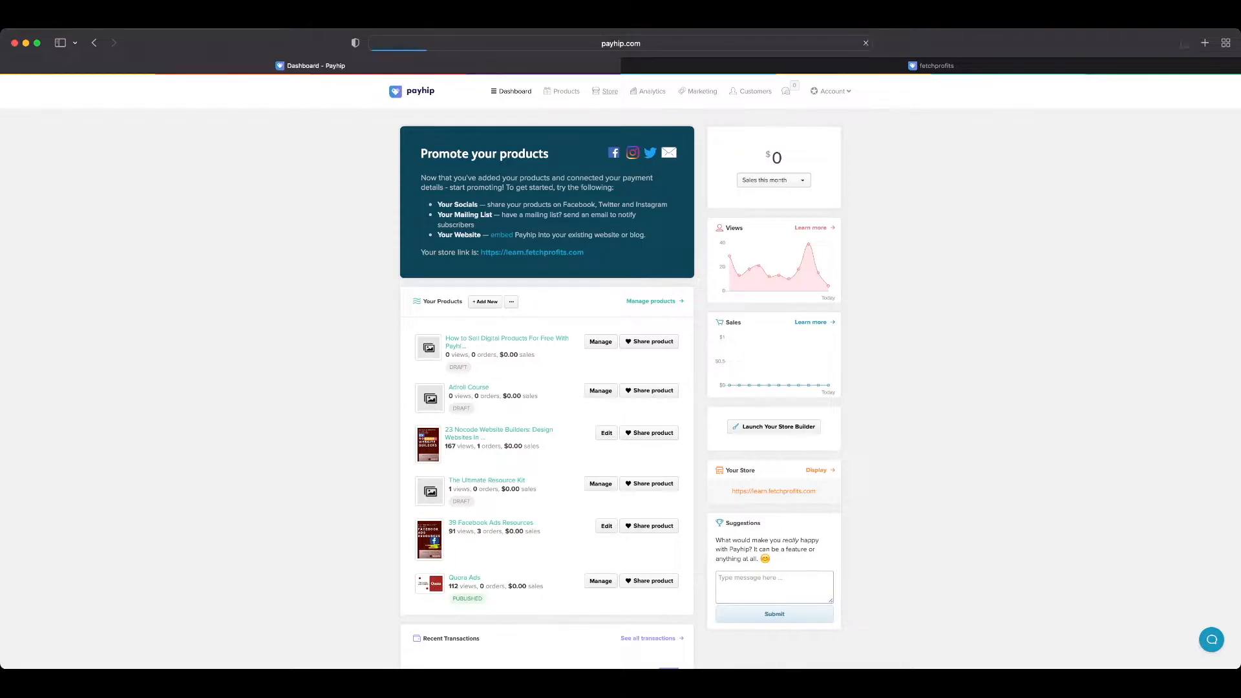
Go to the Store page from the dashboard's top navigation bar.
left_click(609, 91)
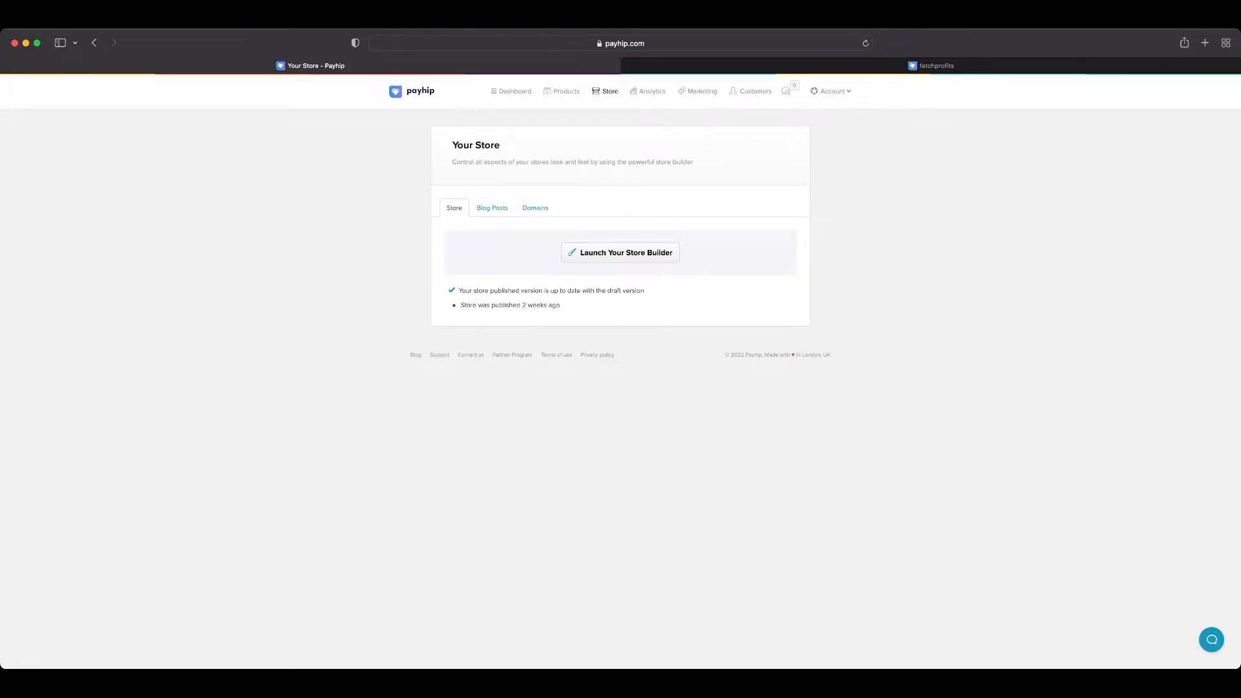
Launch Your Store Builder and wait for the collection page editor to load.
left_click(620, 253)
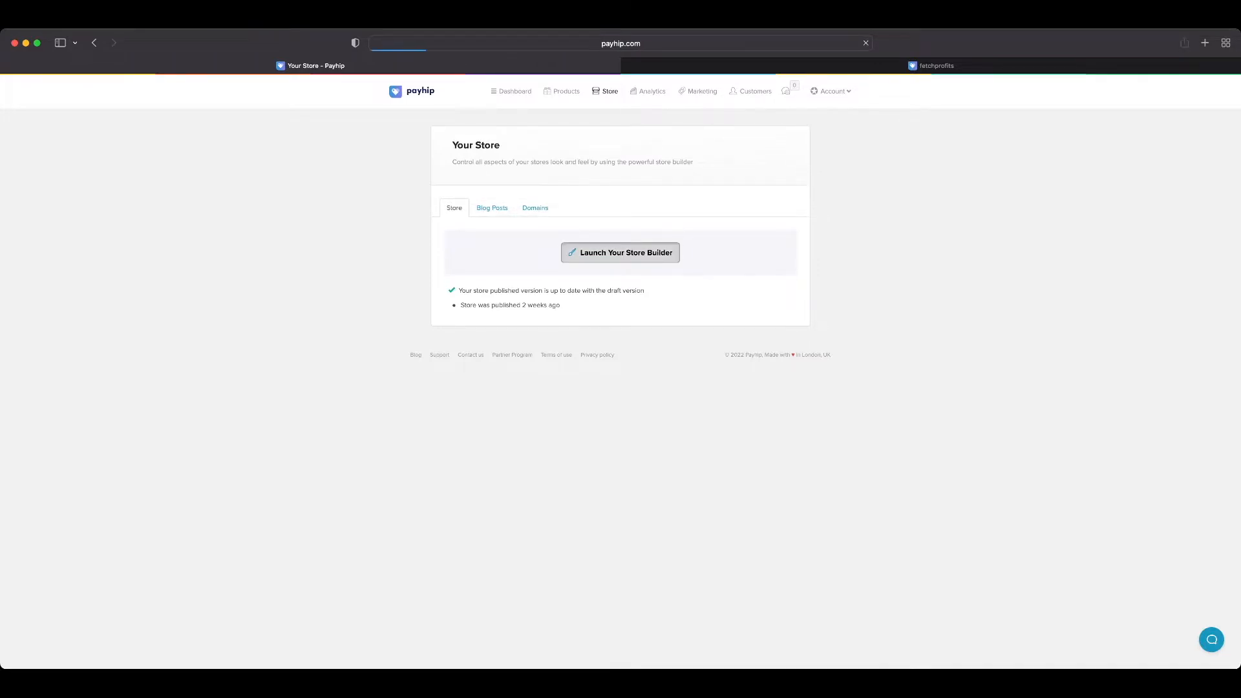
left_click(619, 253)
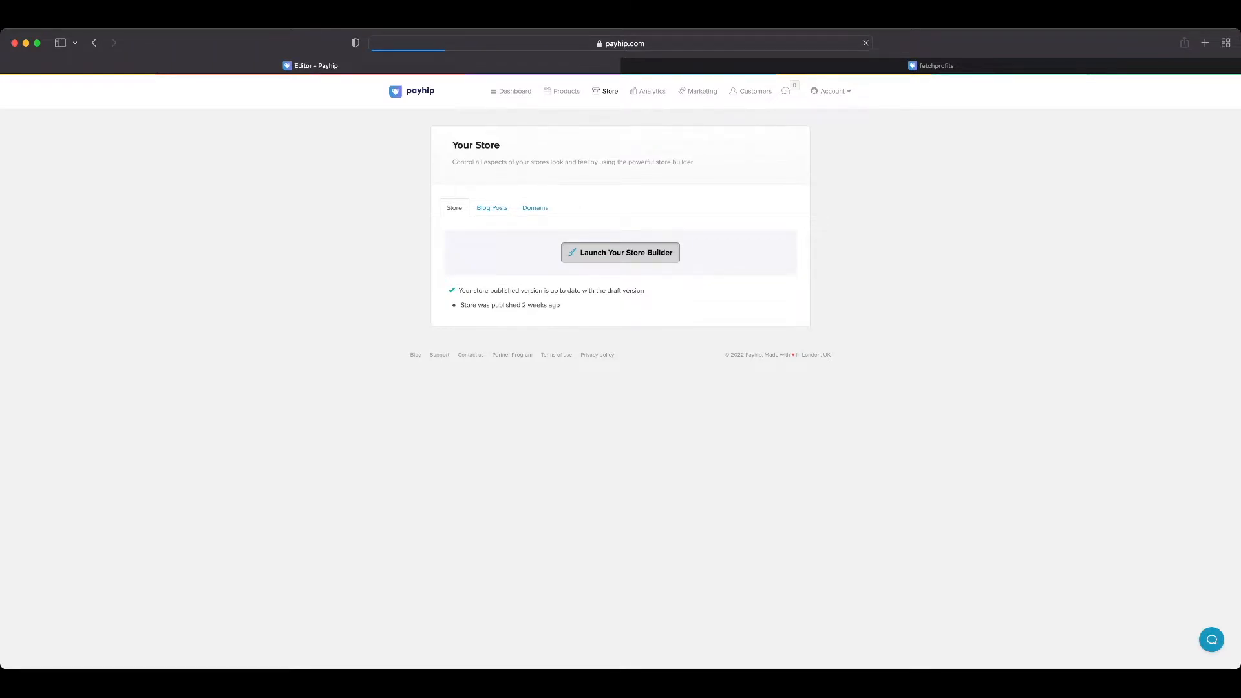
left_click(621, 252)
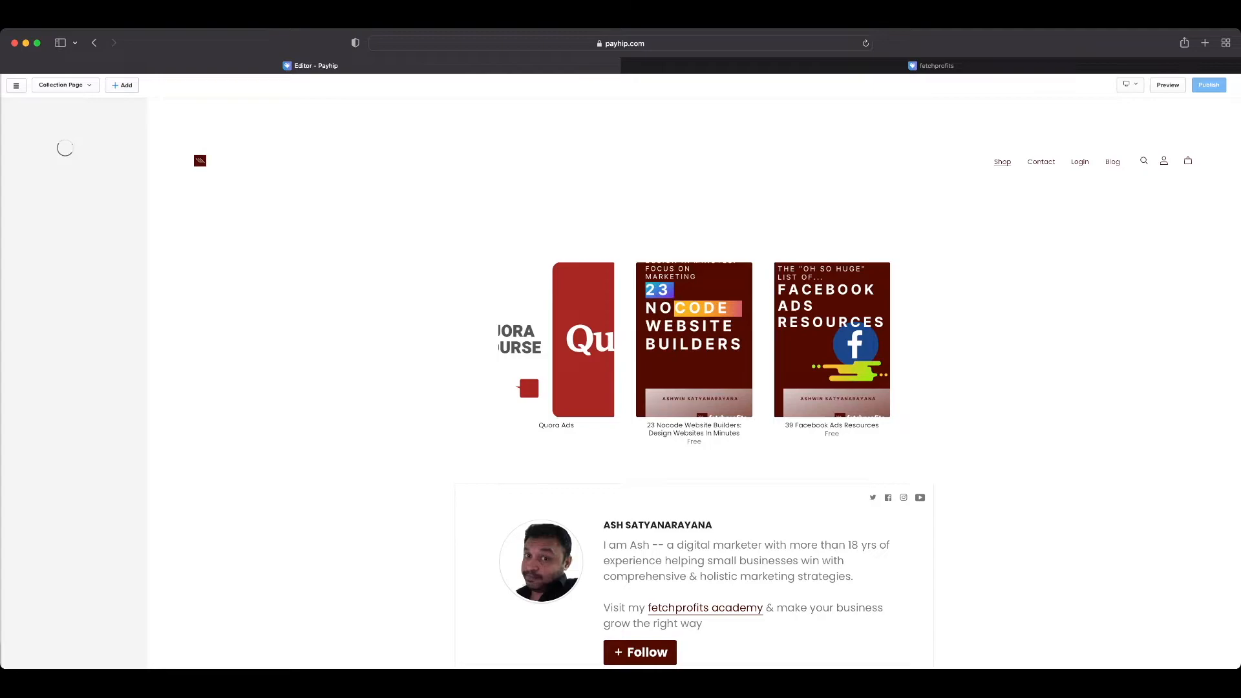
Set the Store Logo height to 150px, save, then open Navigation Links settings.
left_click(200, 161)
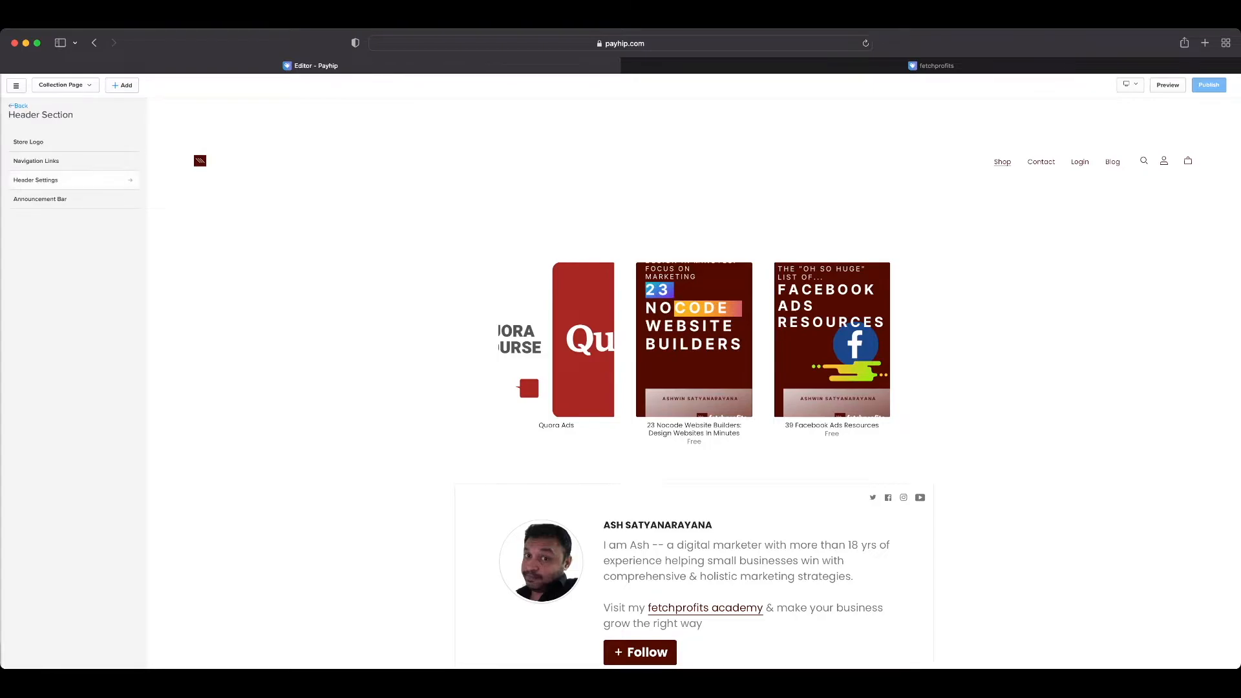
left_click(28, 141)
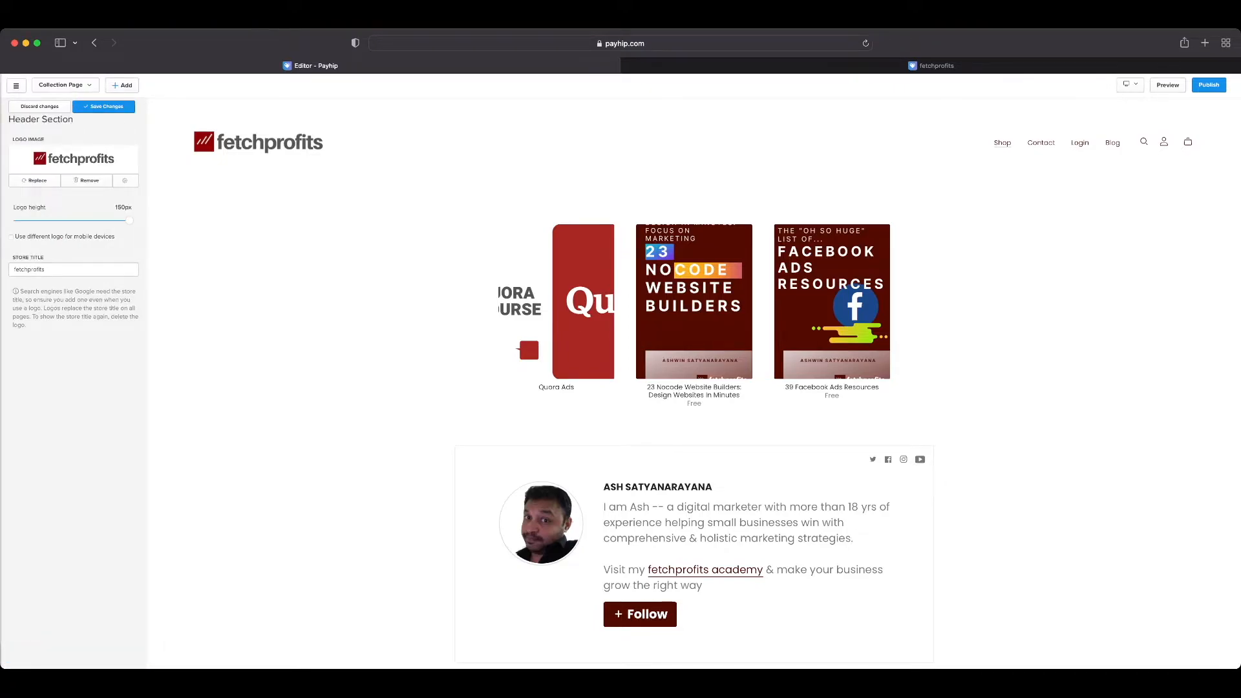
left_click(103, 106)
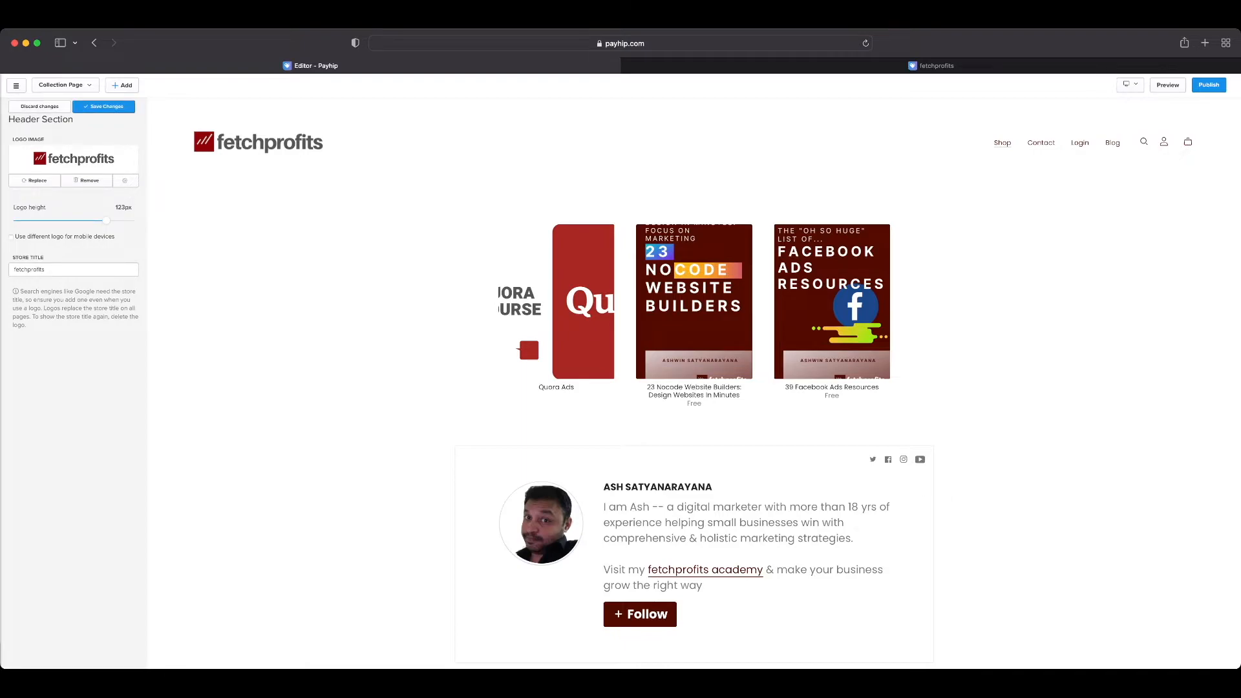
left_click(102, 106)
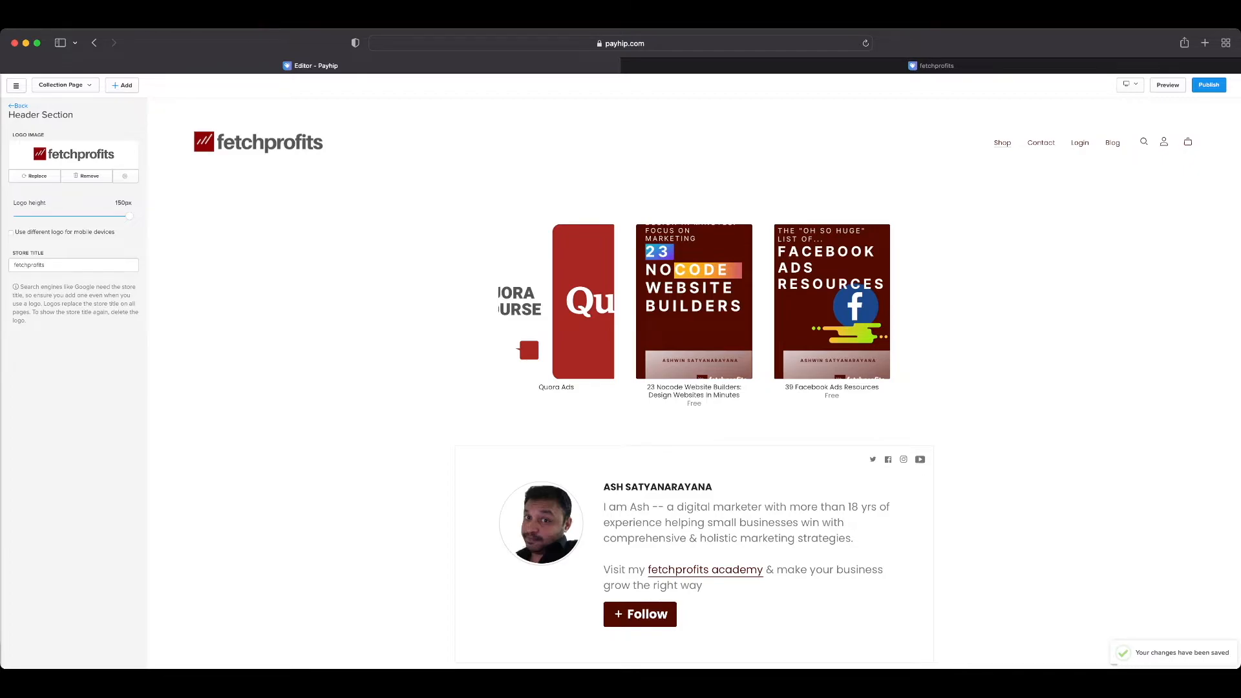
left_click(73, 265)
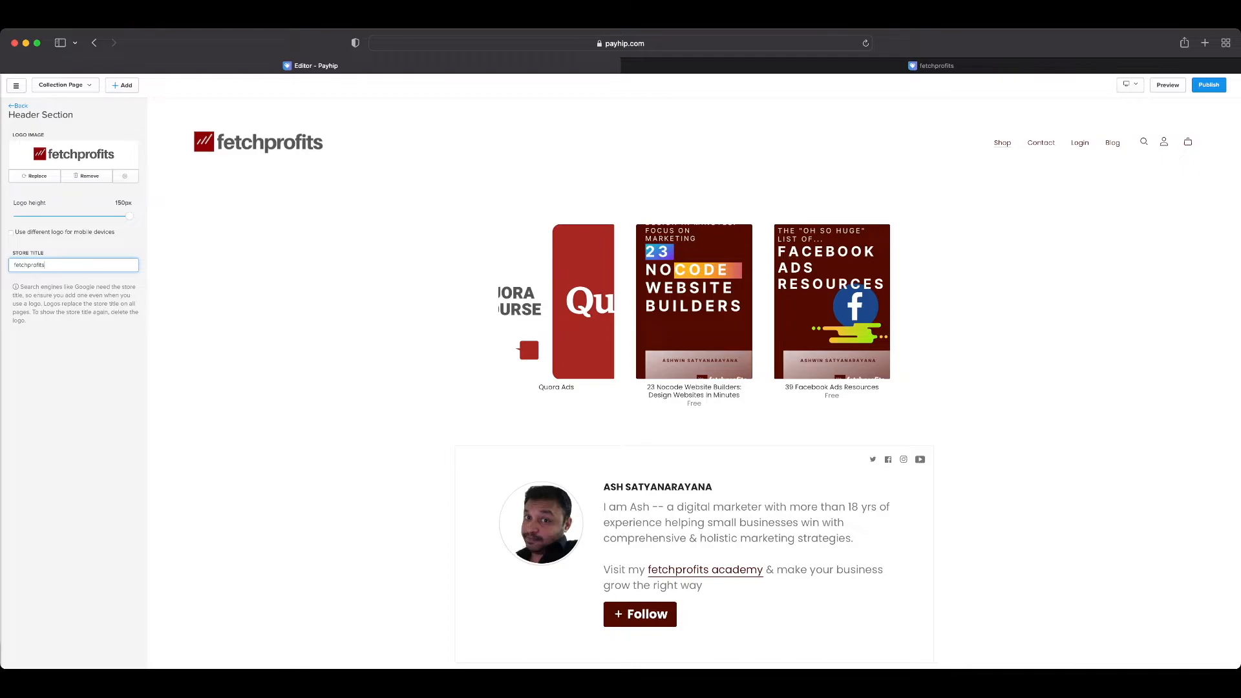
left_click(17, 105)
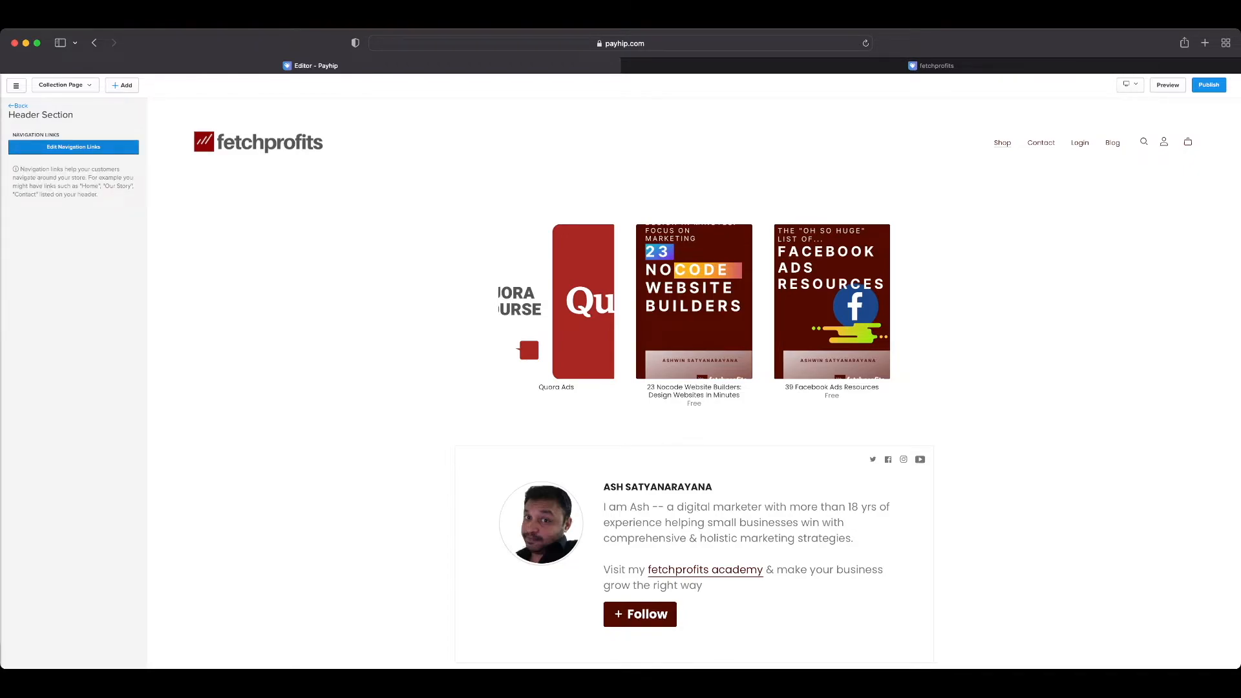
left_click(73, 147)
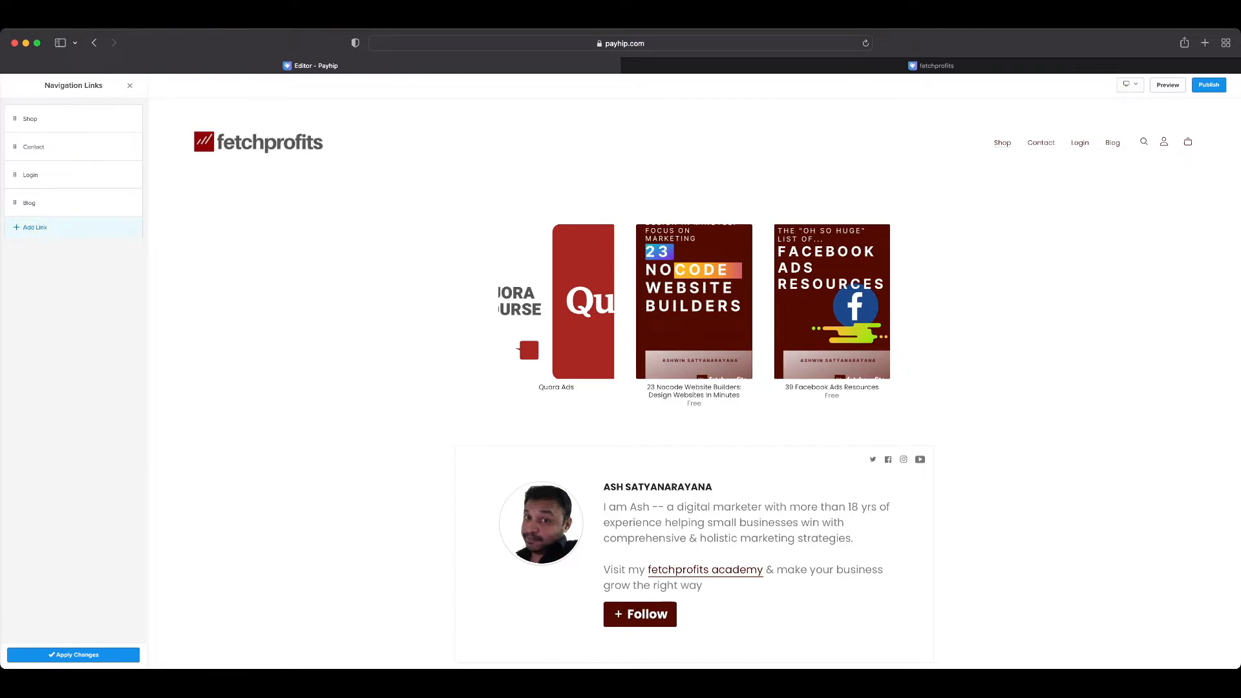
left_click(35, 228)
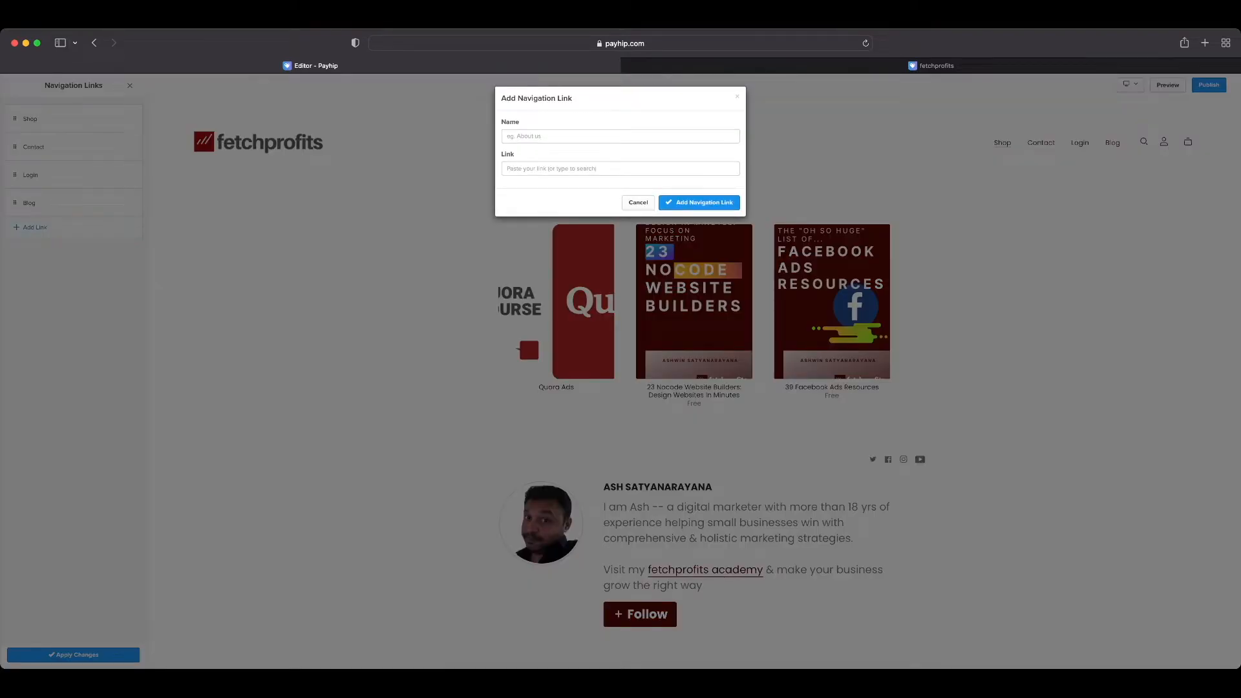
left_click(619, 135)
type("Courses")
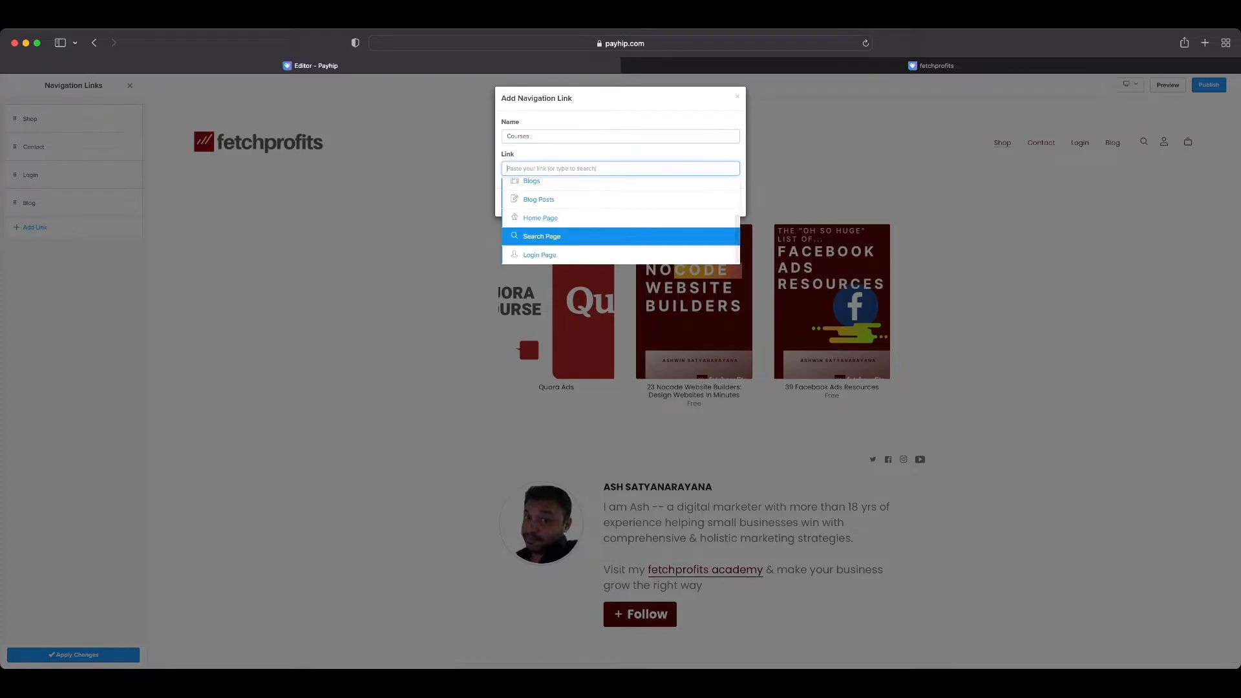
scroll("up", 3)
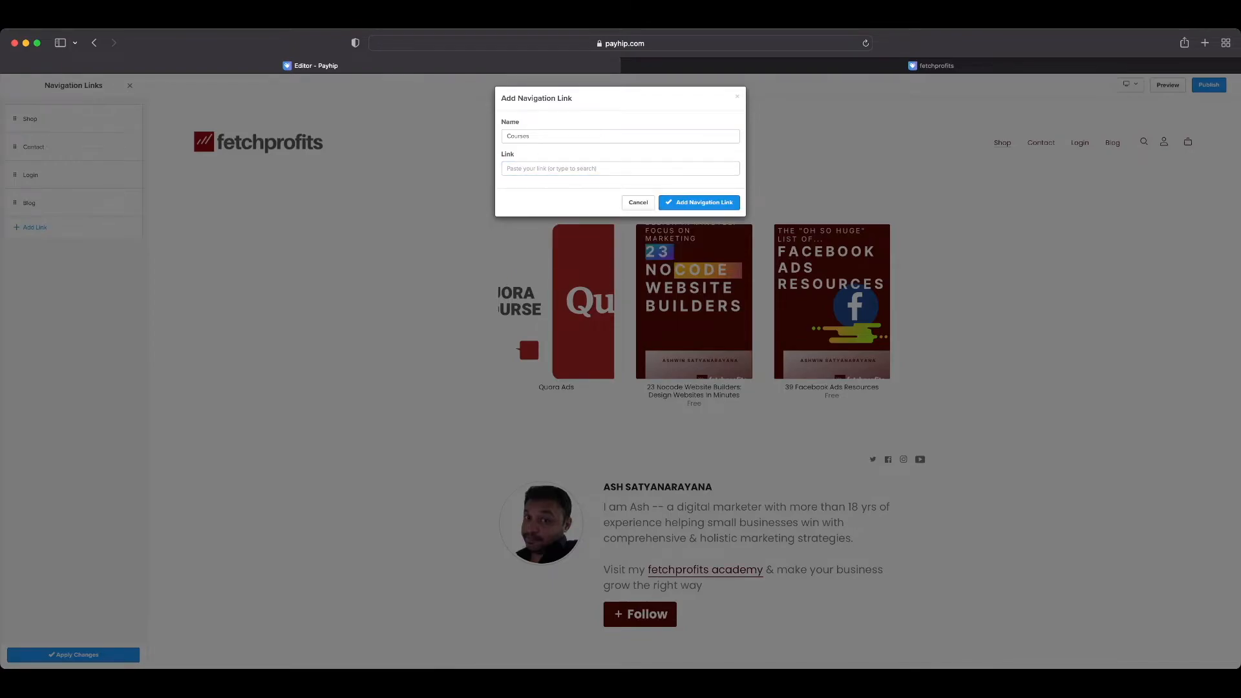
type("http://")
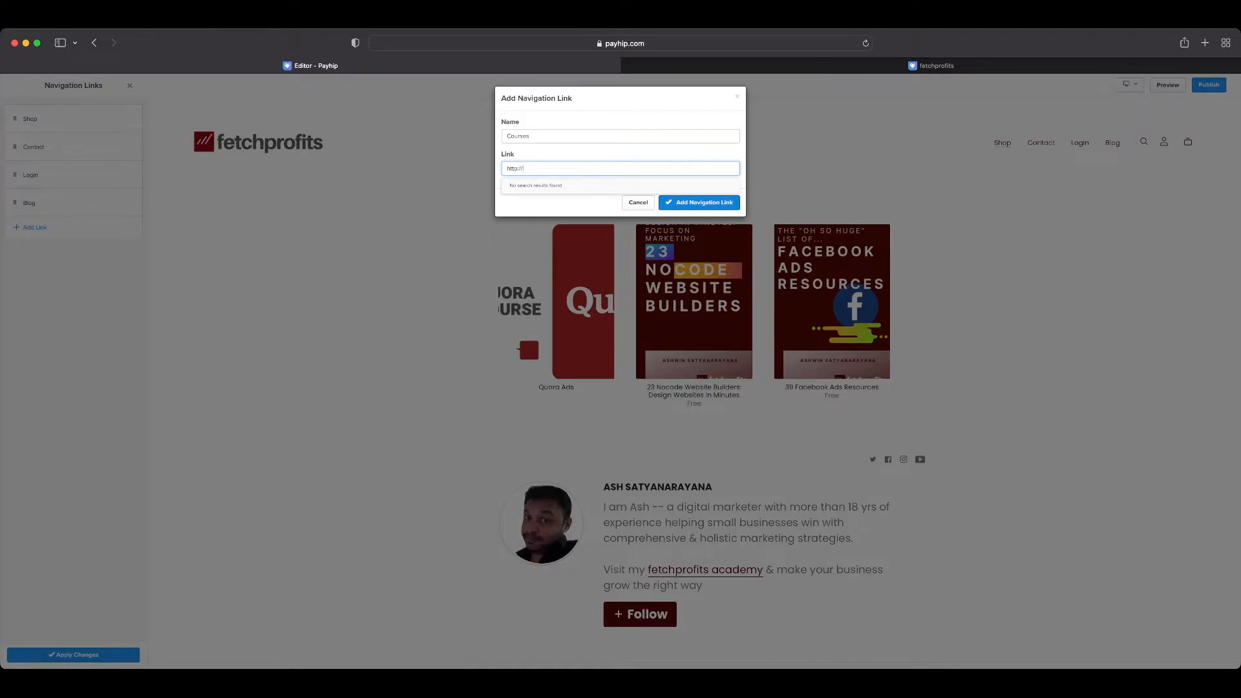
left_click(638, 202)
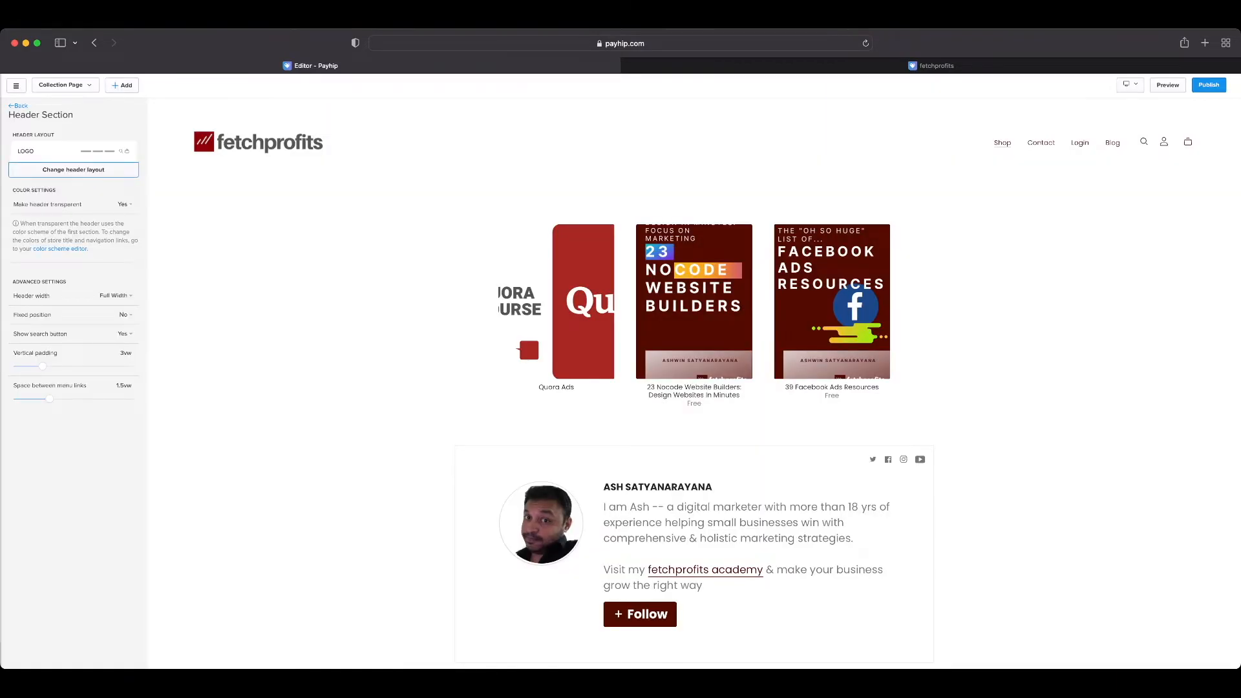
Preview the centered header layouts, keep the logo-left layout, and save the header.
left_click(73, 169)
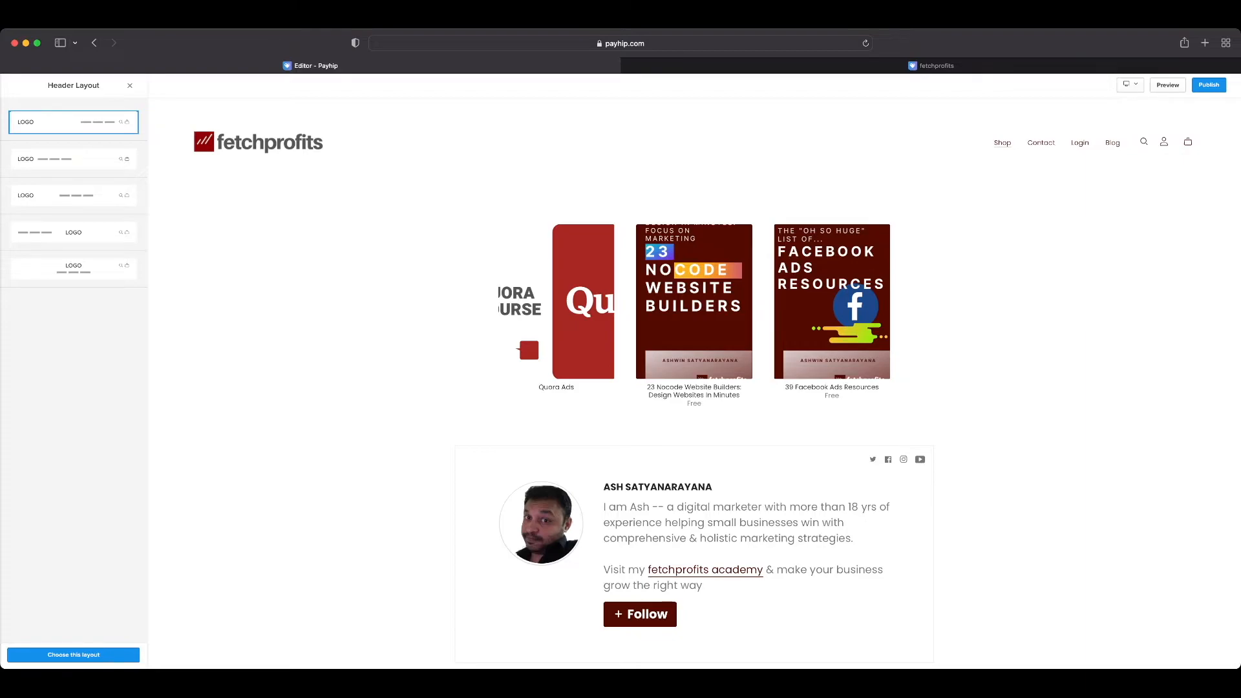
left_click(72, 232)
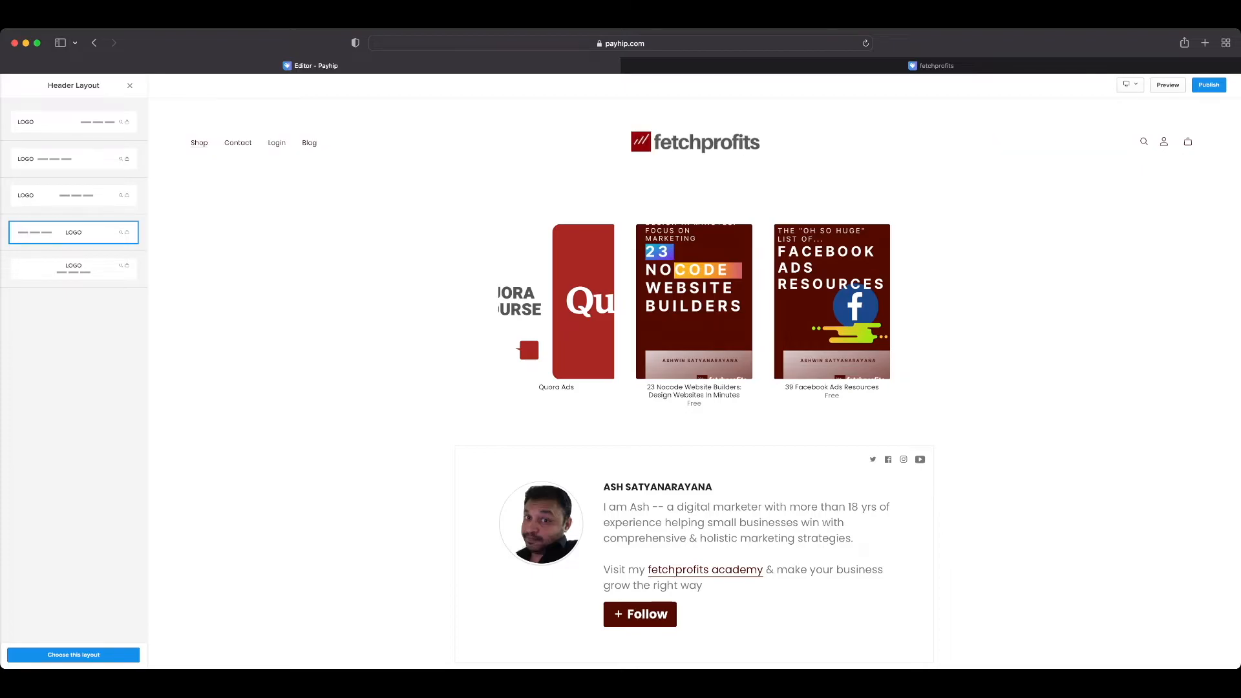
left_click(73, 267)
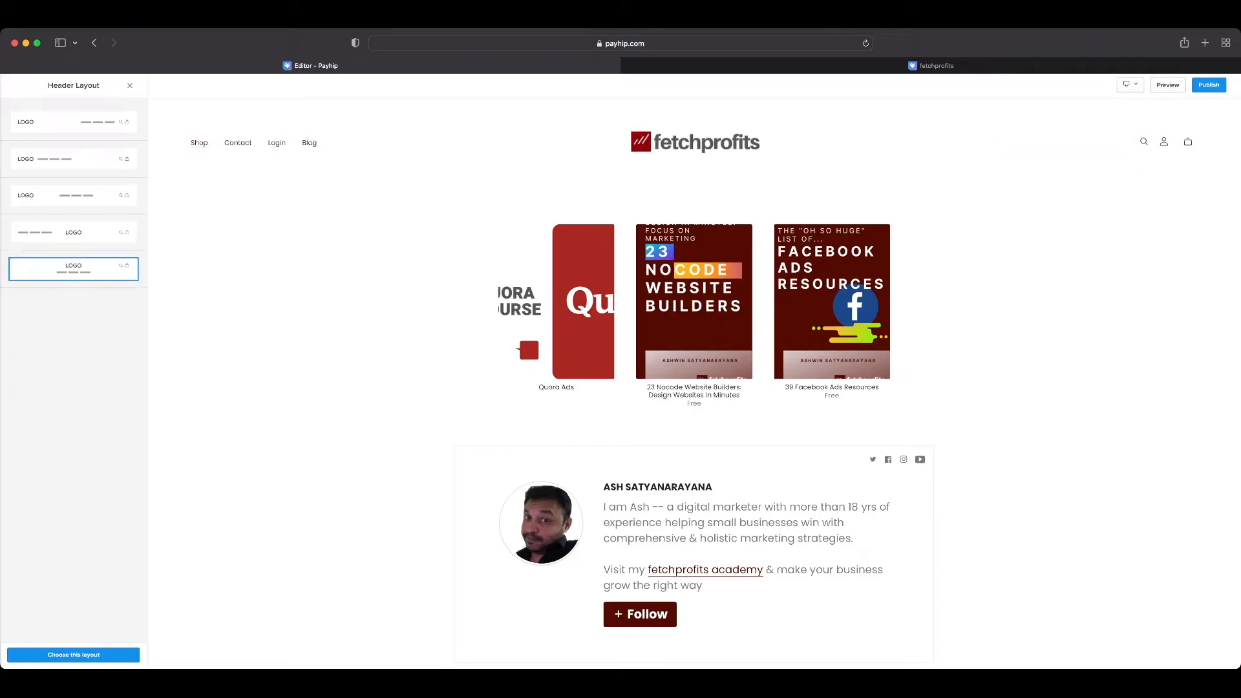
left_click(73, 269)
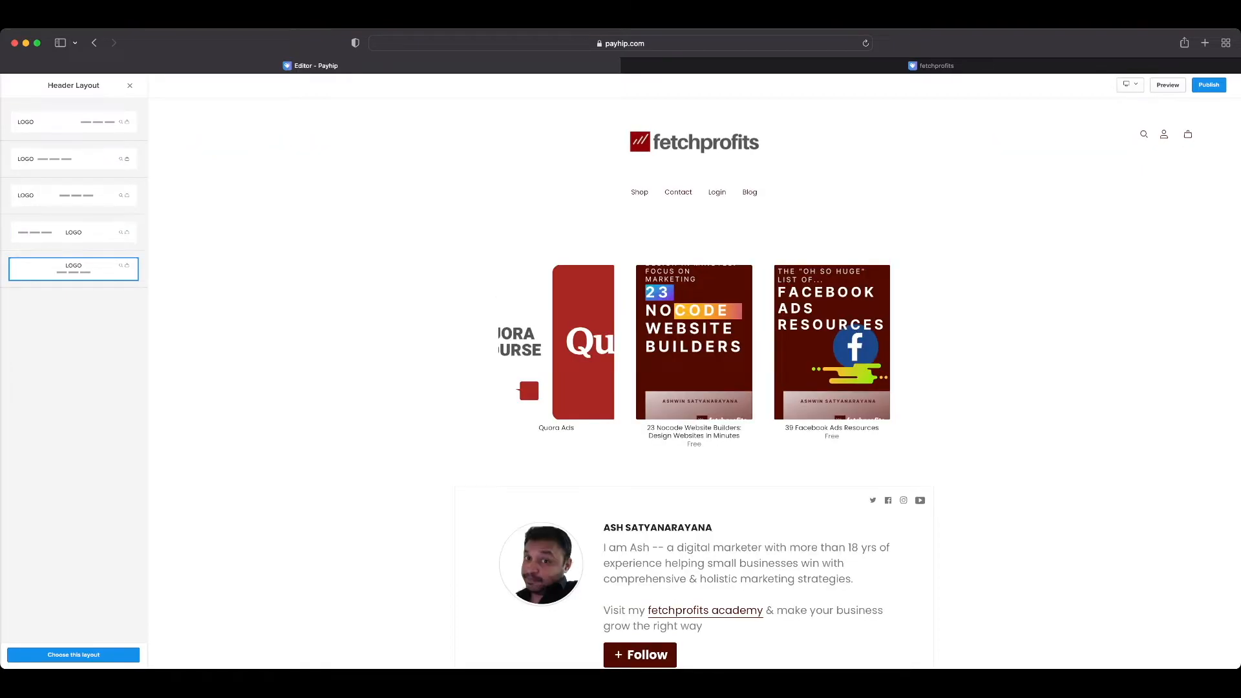
left_click(73, 655)
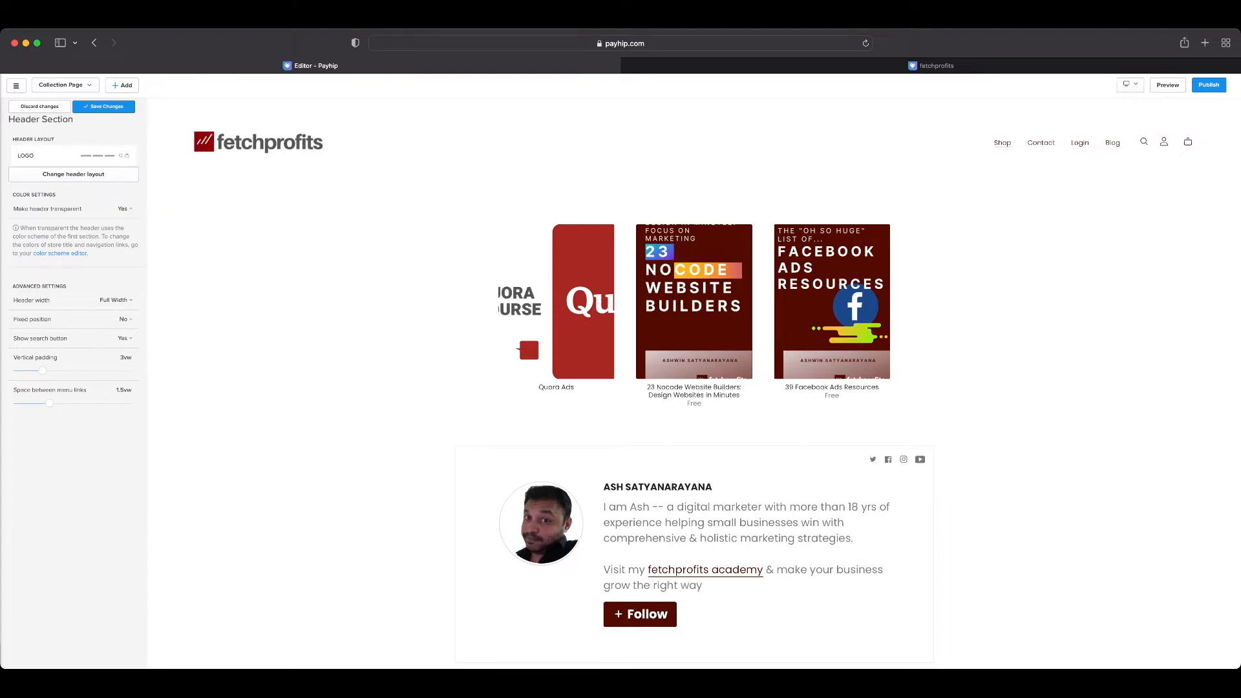
left_click(115, 299)
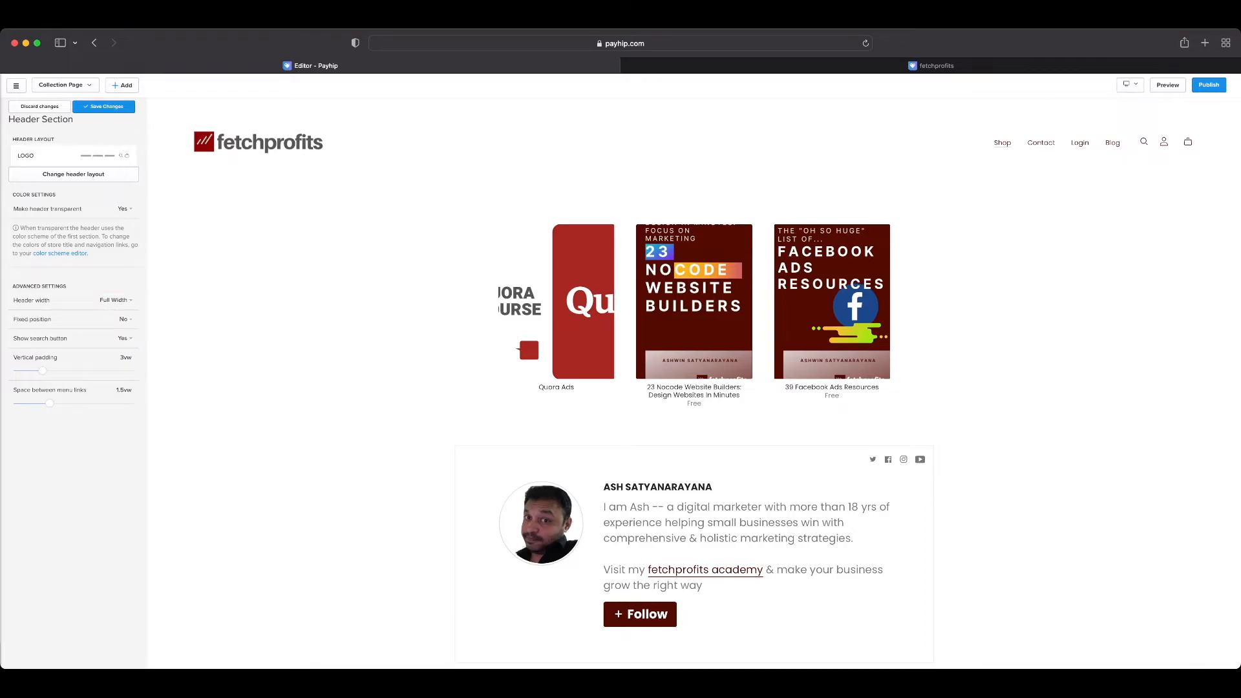
left_click(103, 106)
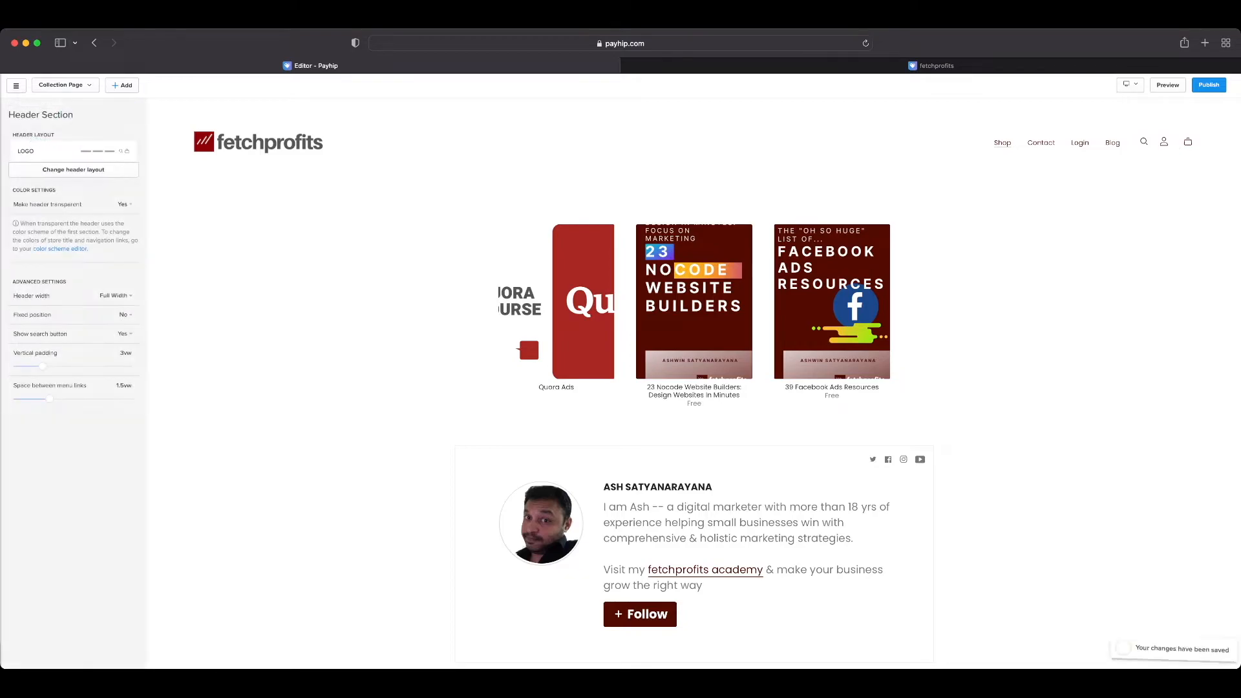
left_click(18, 105)
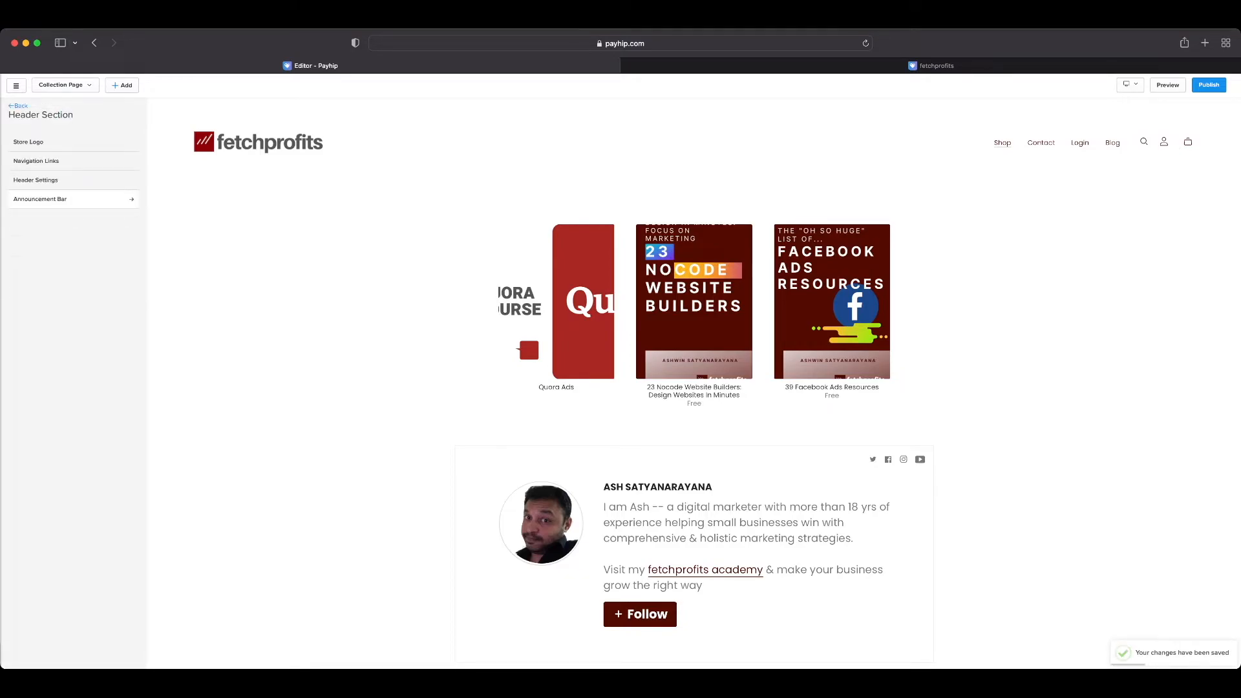
Enable the announcement bar with text 'GET 50% OFF' linking to learn.fetchprofits.com.
left_click(39, 199)
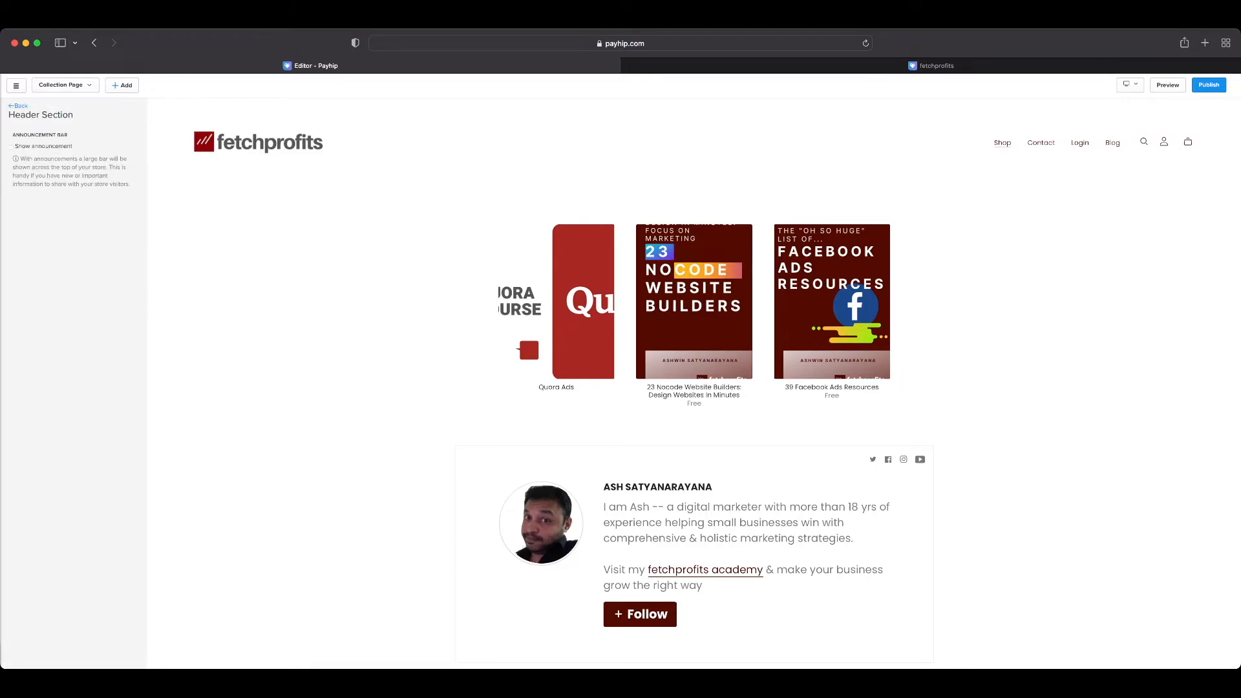
left_click(11, 151)
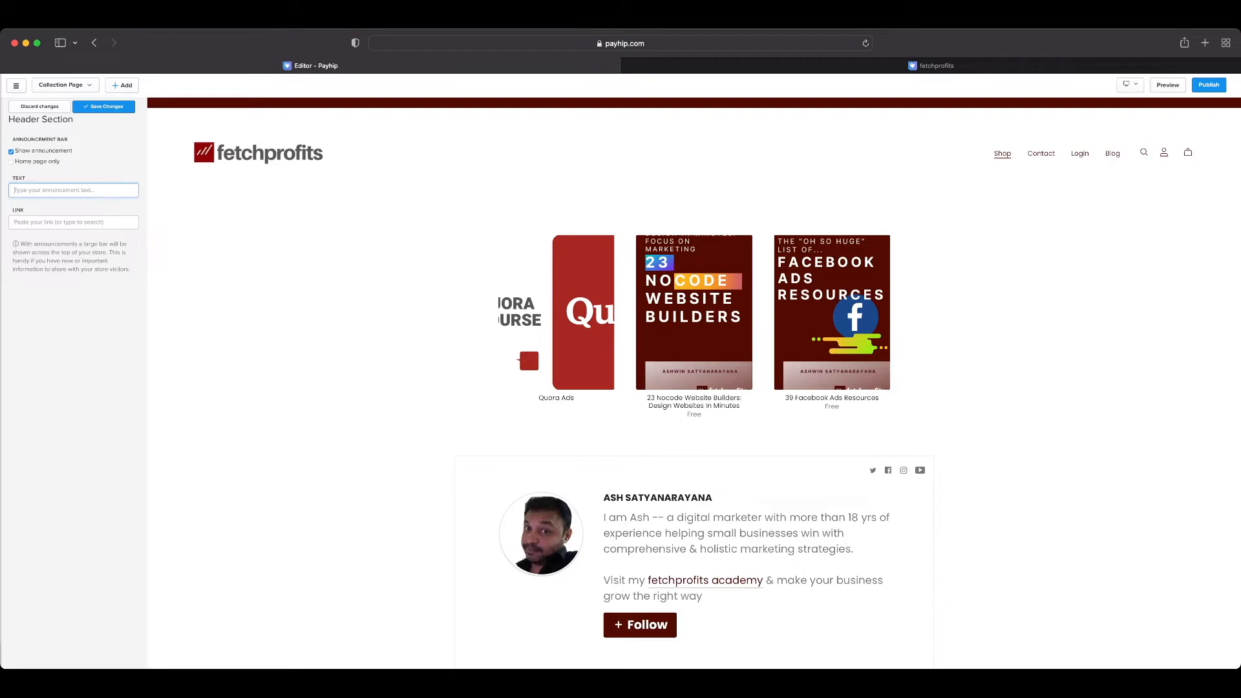
type("GET 50% OFF")
left_click(74, 222)
type("https://learn.fetchprofits.")
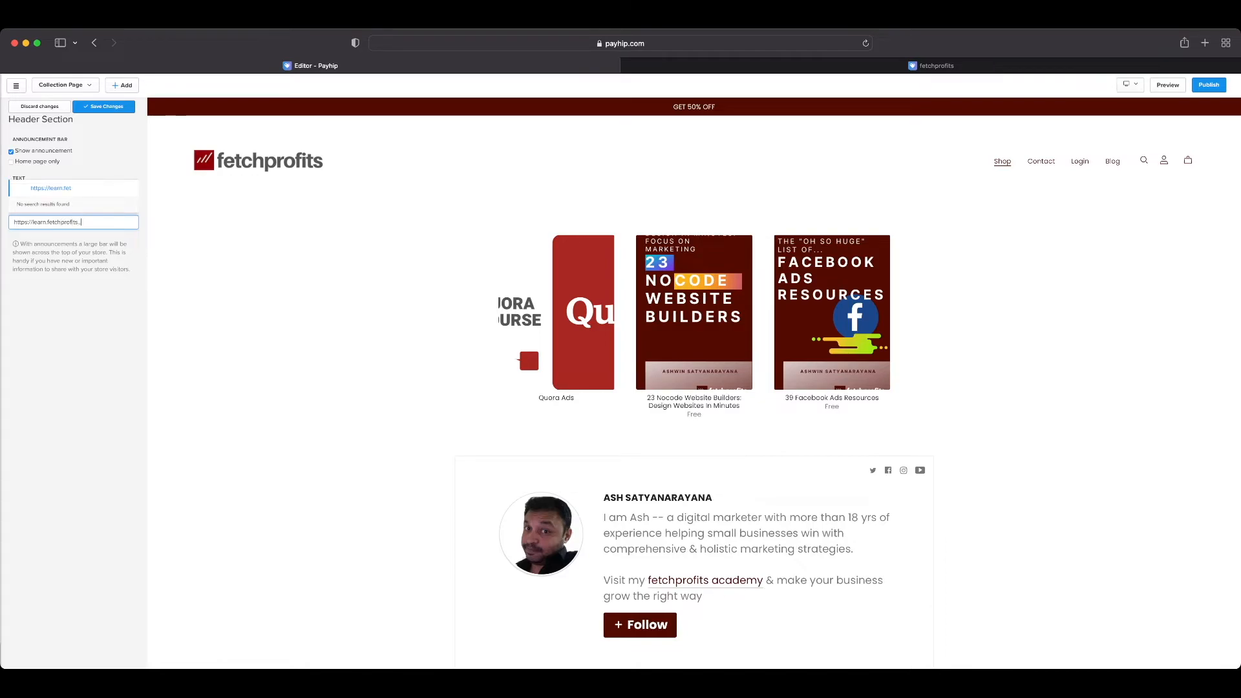
type("com")
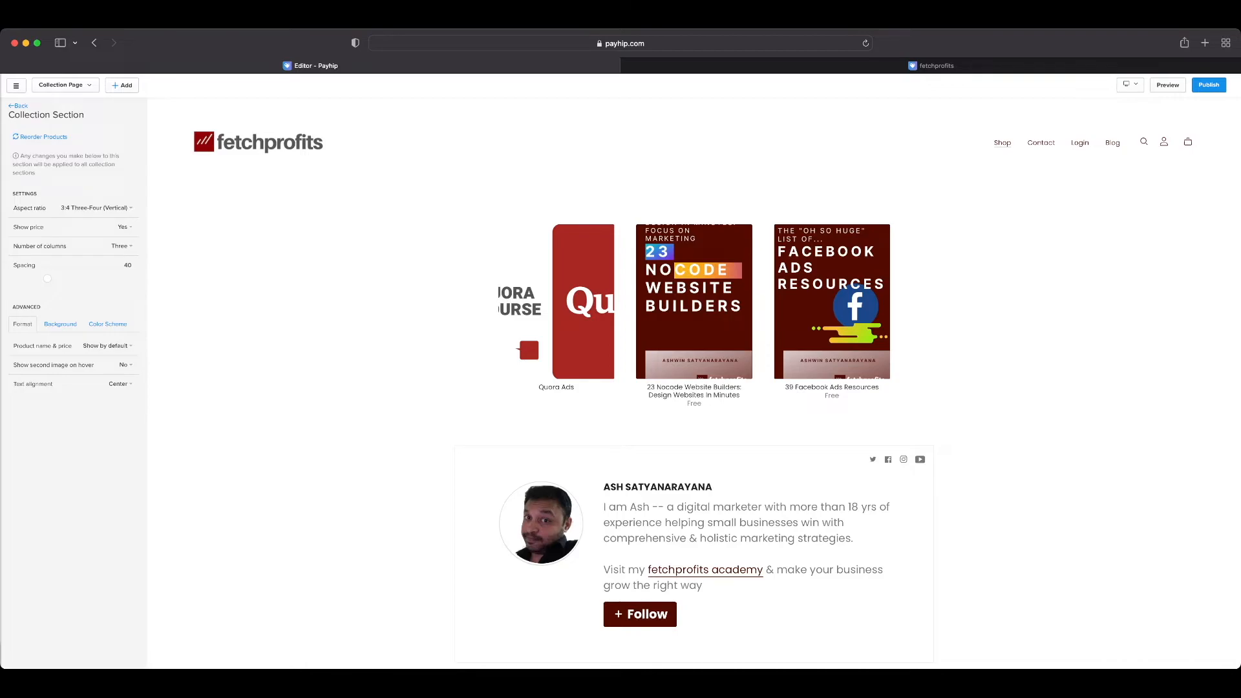
Try two product columns, return to three, review name/price and colour options, and save.
left_click(123, 226)
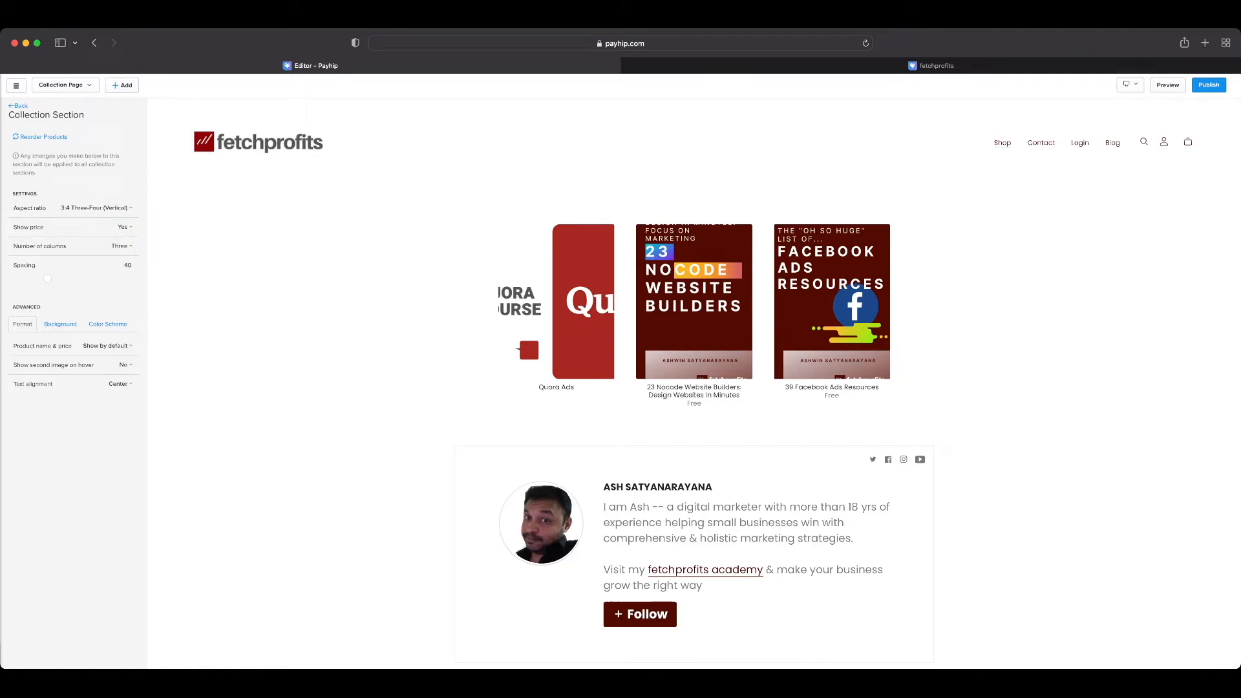
left_click(121, 246)
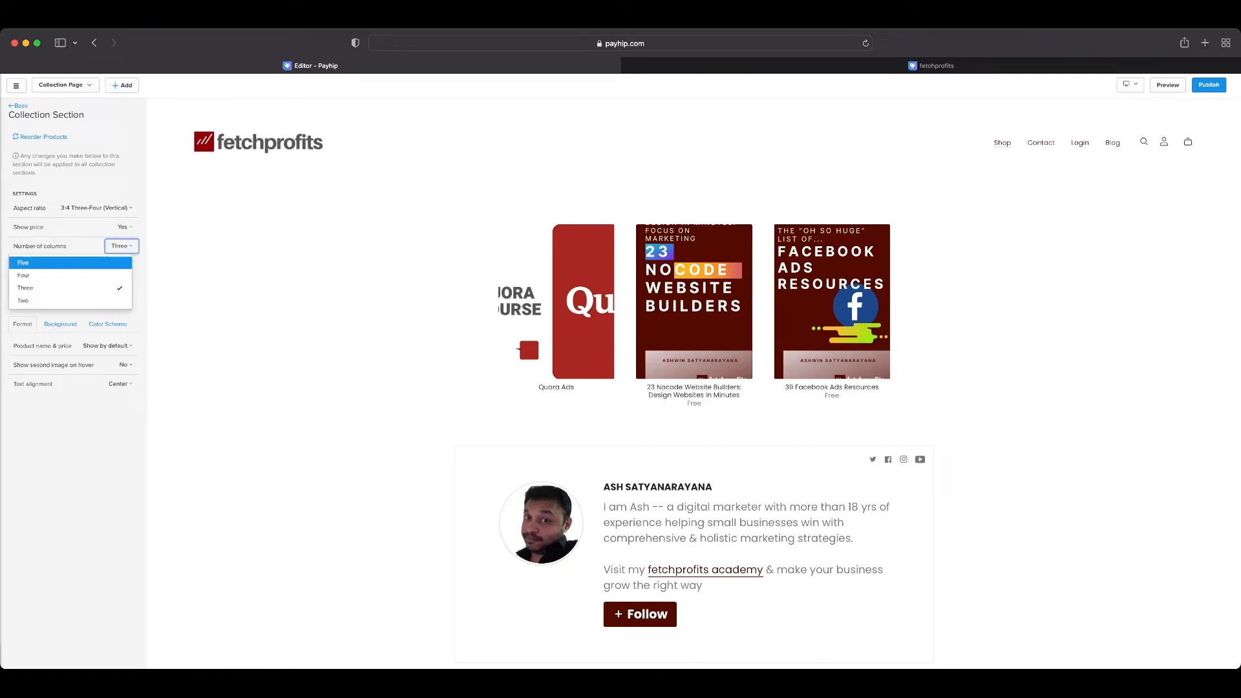
left_click(24, 300)
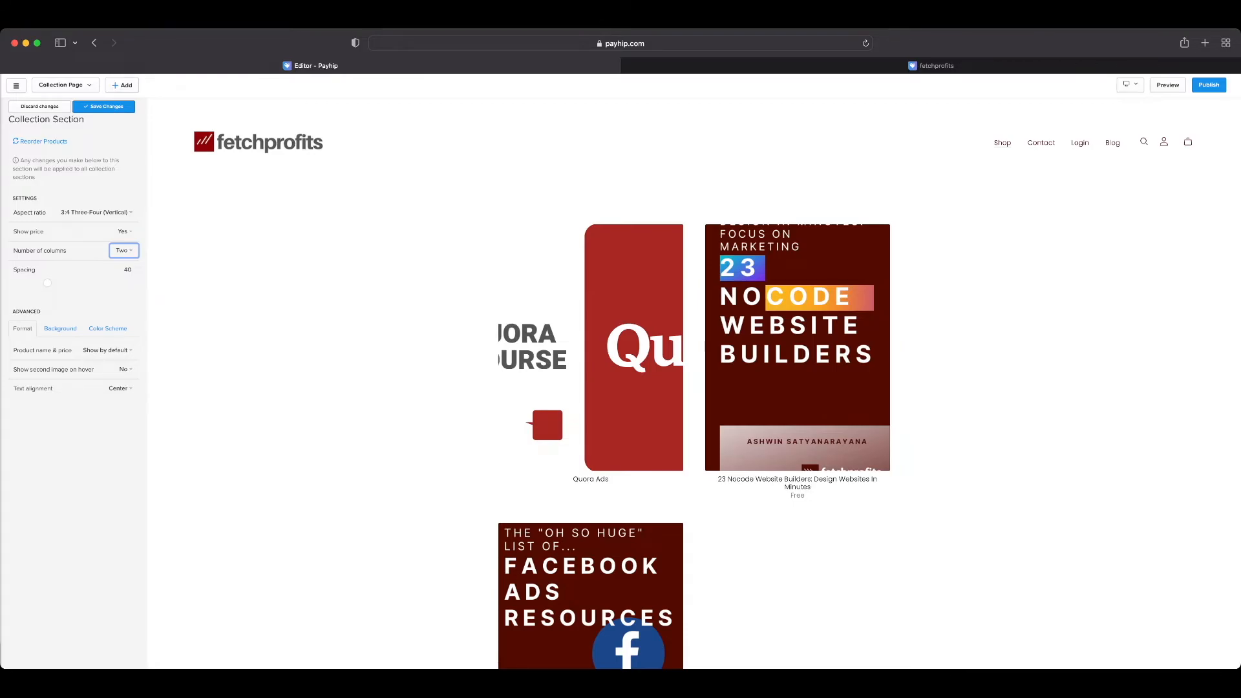
left_click(122, 250)
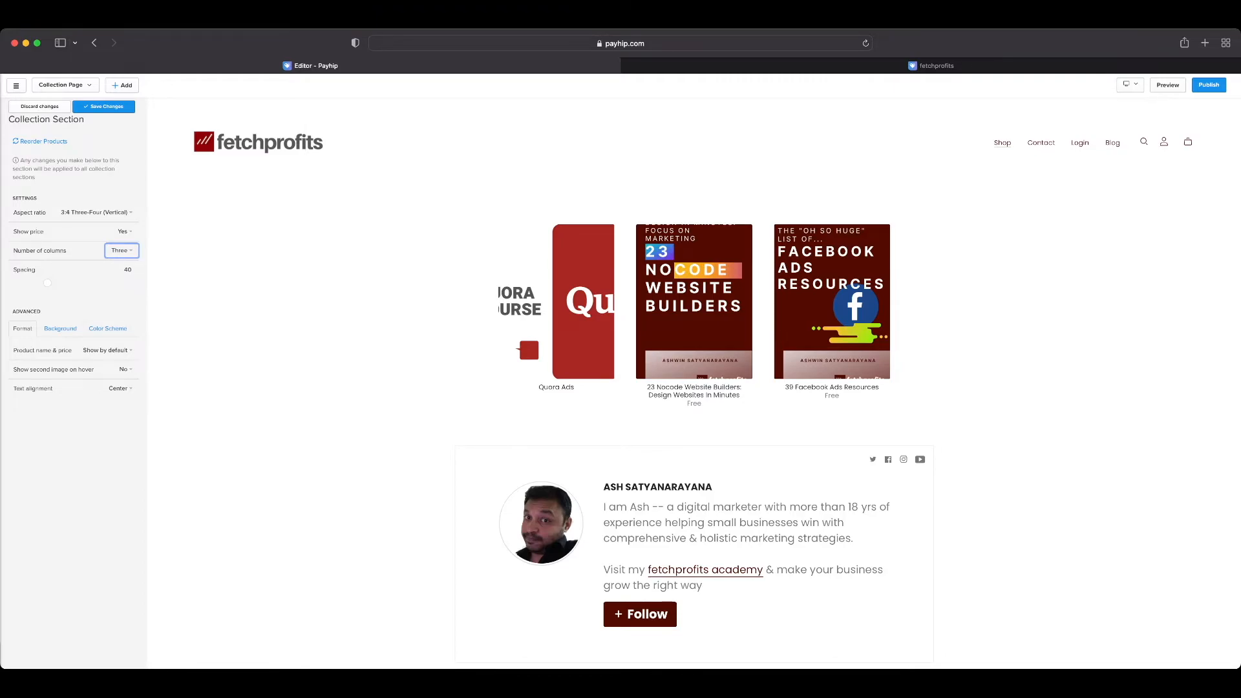
left_click(106, 350)
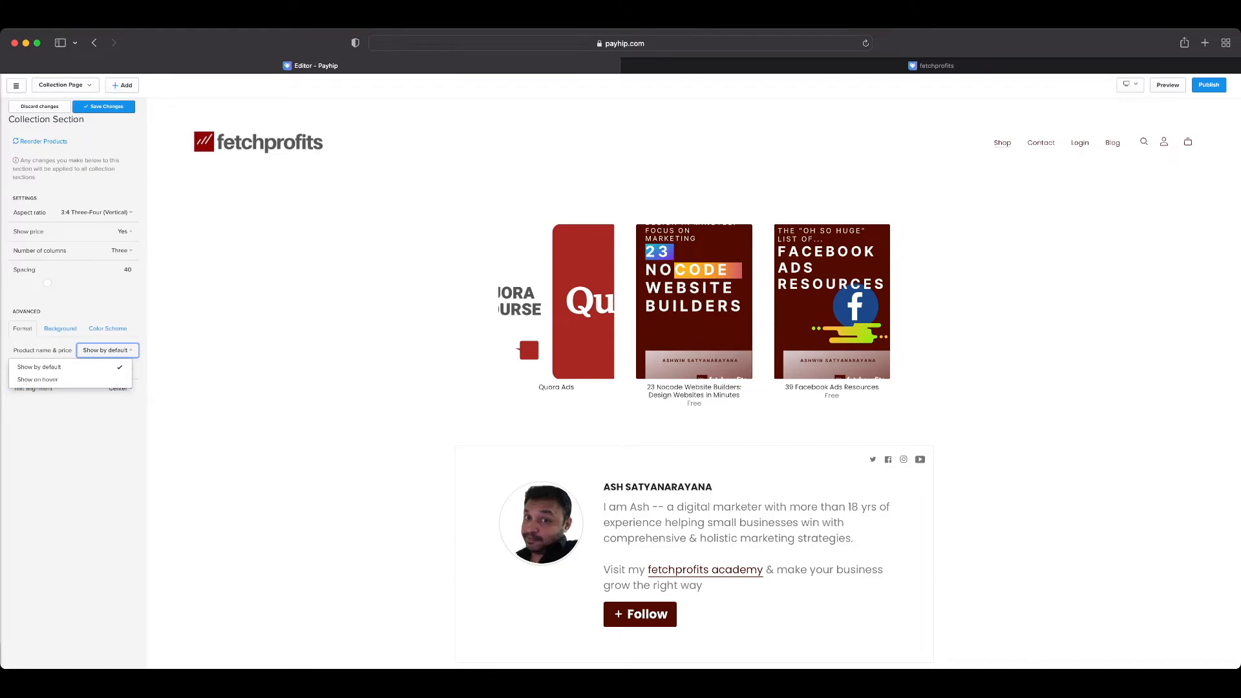
left_click(107, 328)
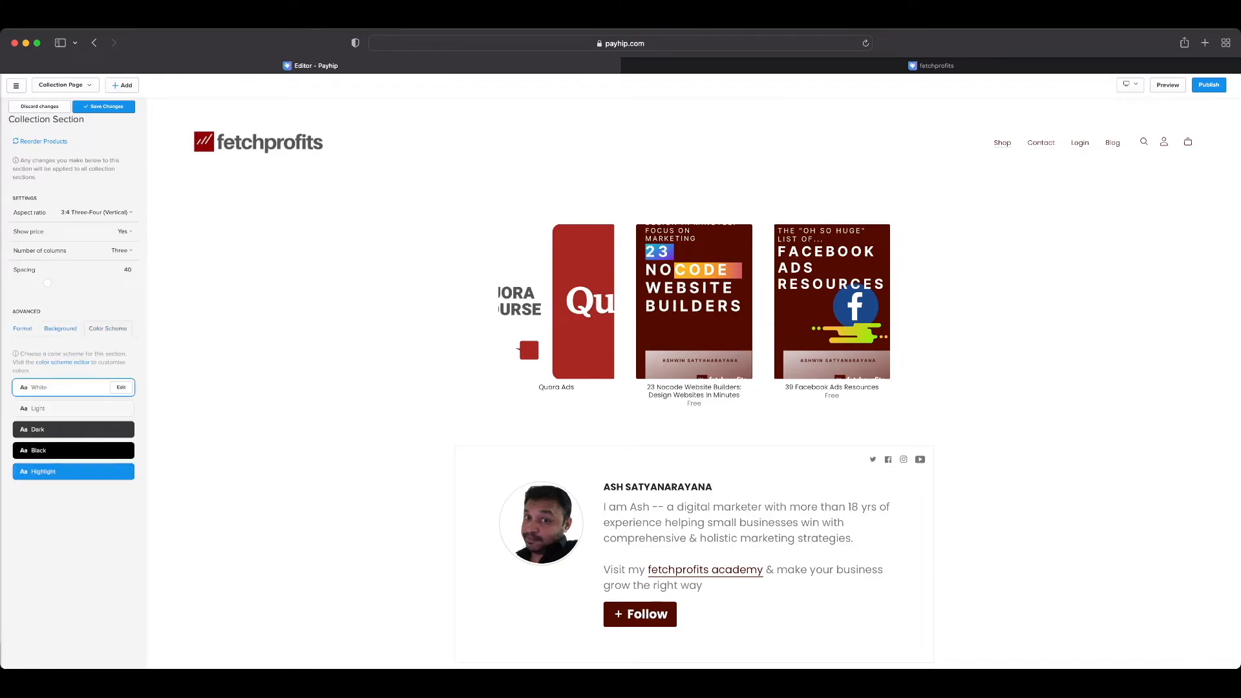
left_click(22, 328)
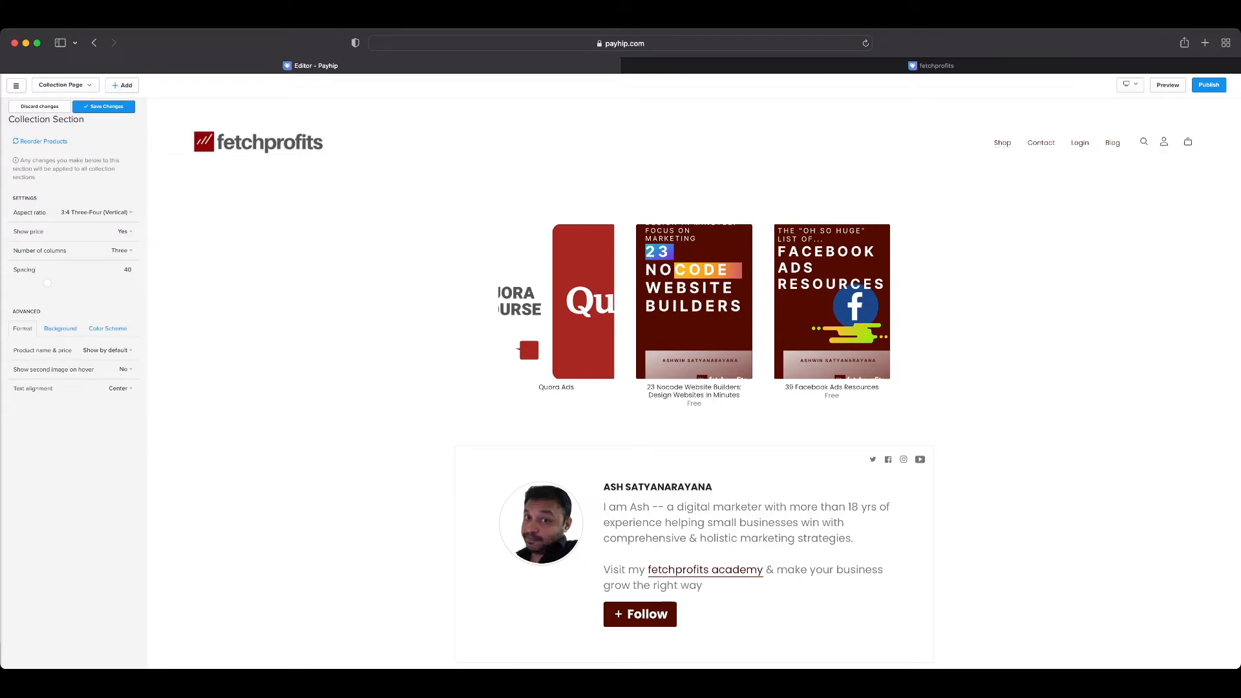
left_click(103, 106)
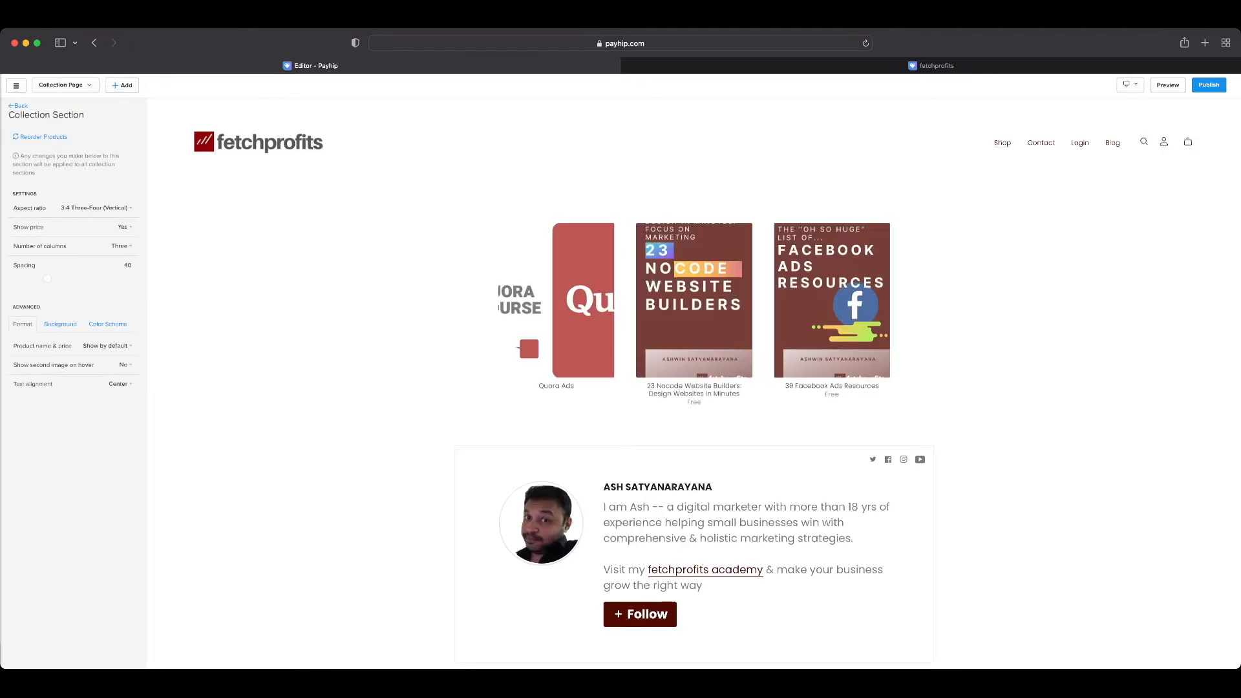
left_click(17, 105)
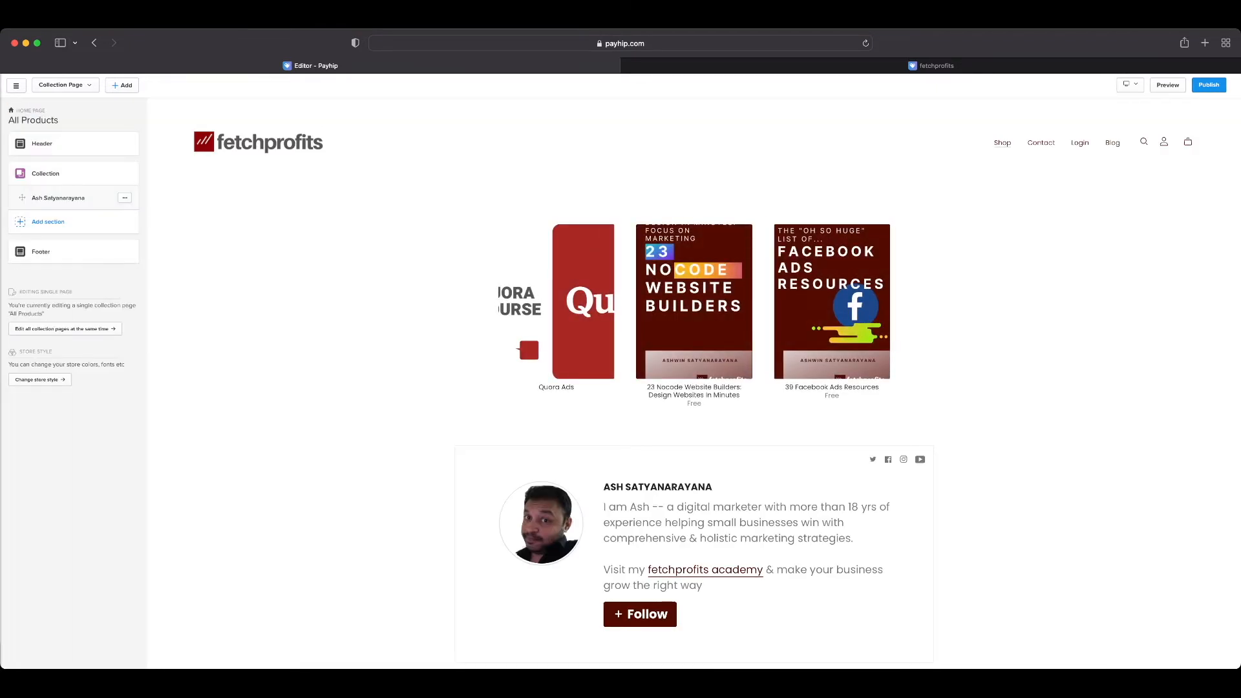
Scroll through the About Me section settings and go back.
scroll("down", 3)
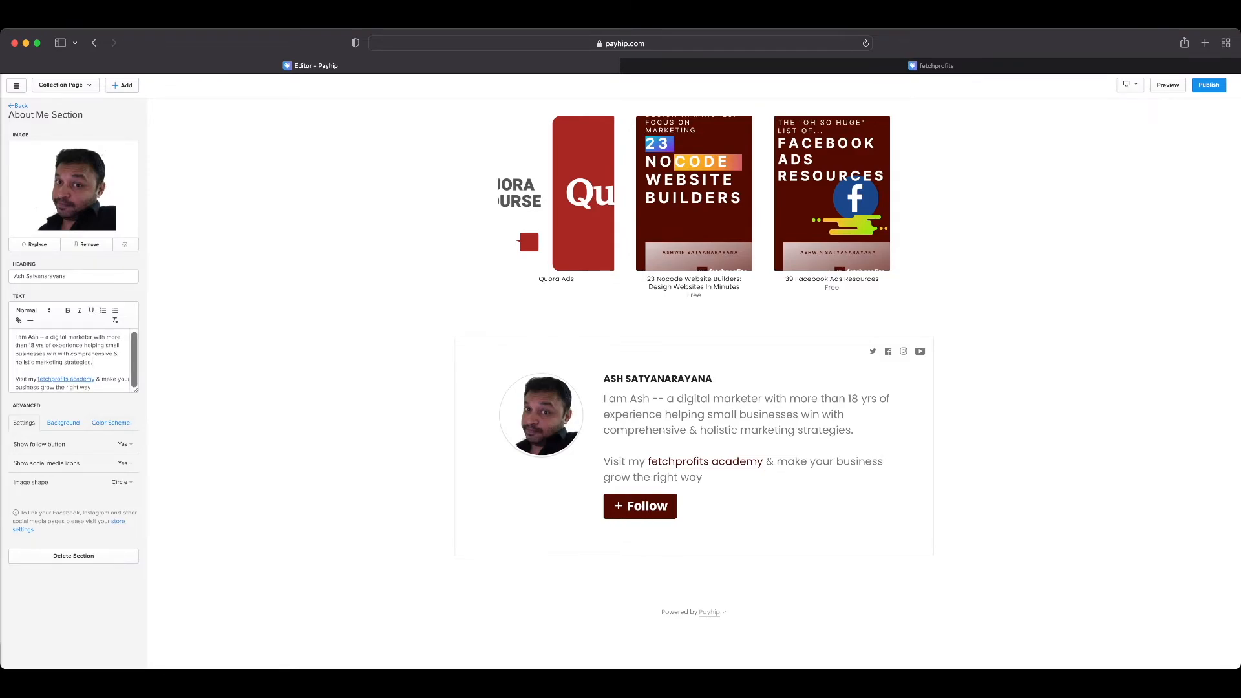
mouse_move(903, 351)
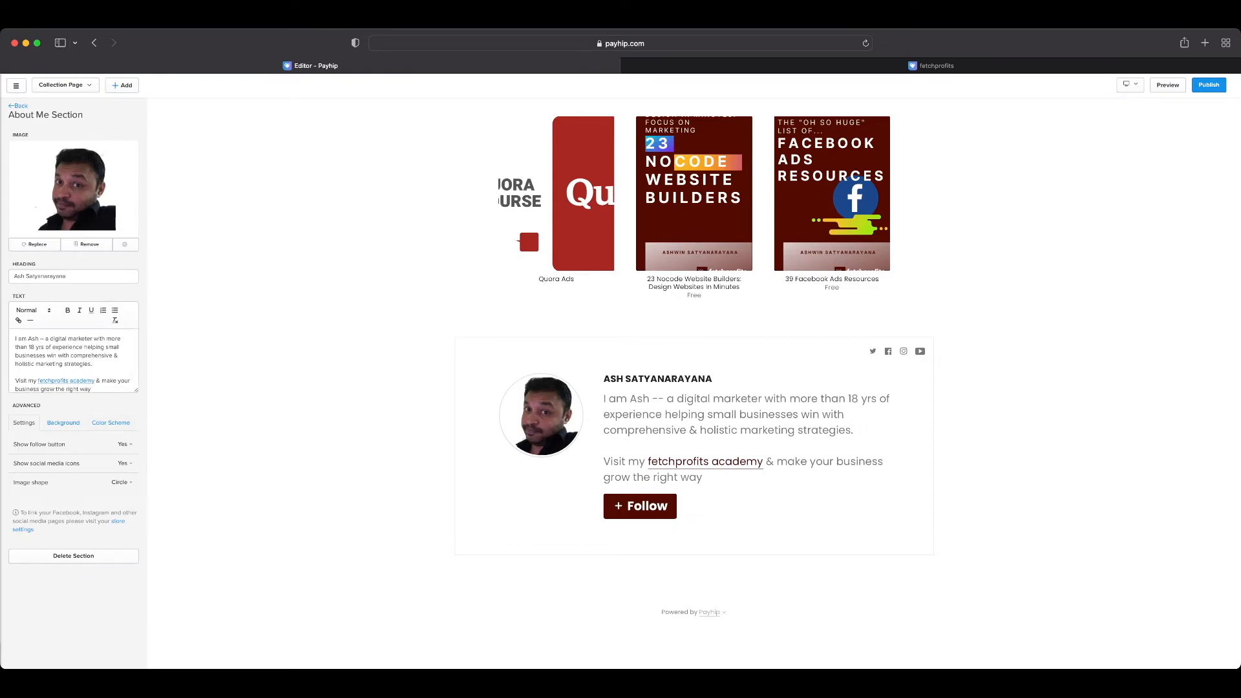
left_click(17, 105)
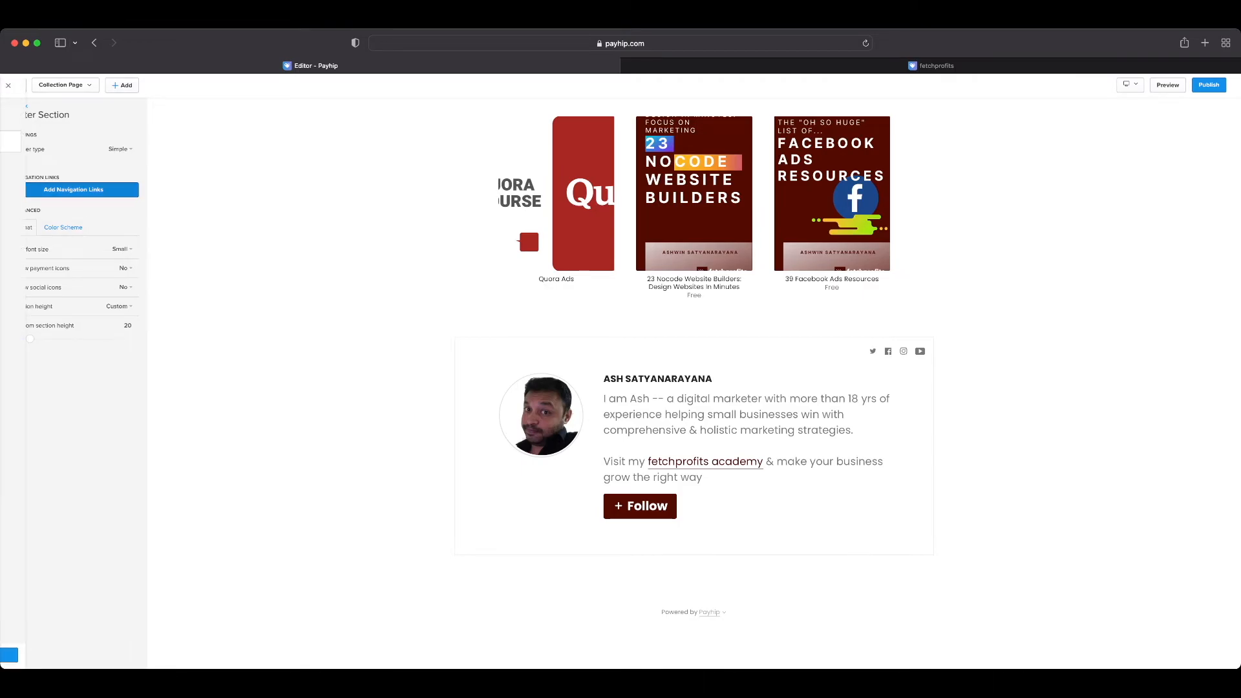
Add a 'Courses' link to the footer navigation and apply the changes.
left_click(77, 189)
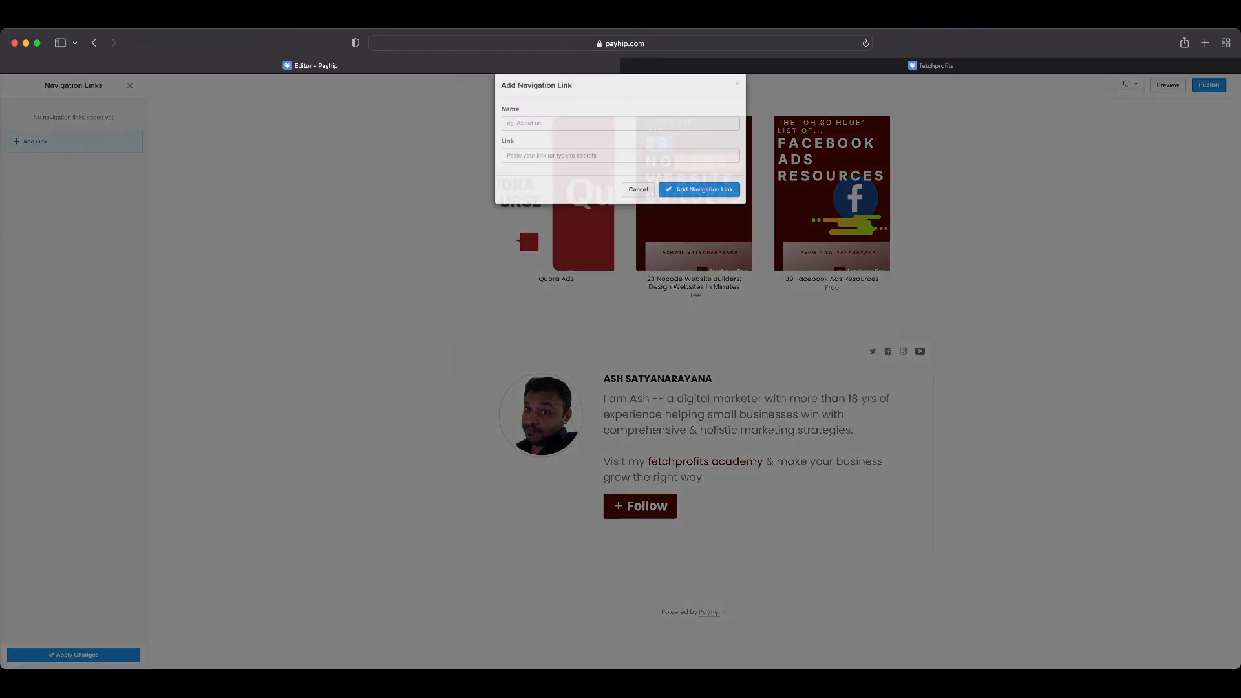
left_click(621, 135)
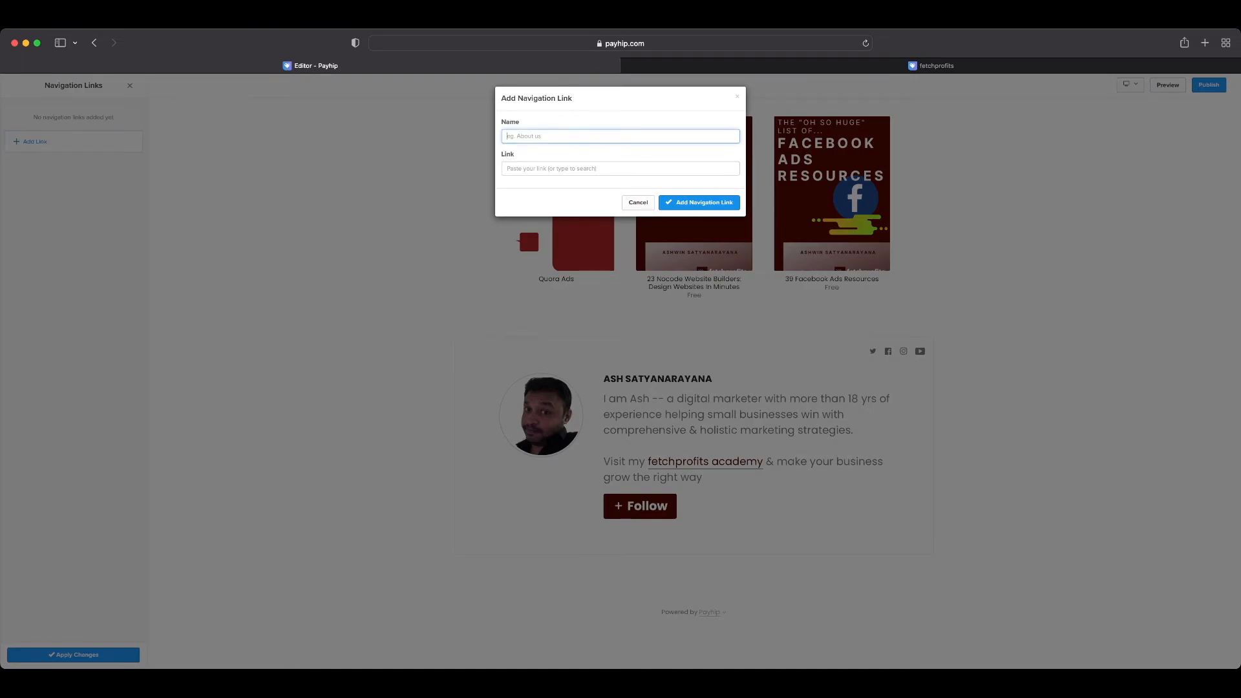
type("Courses")
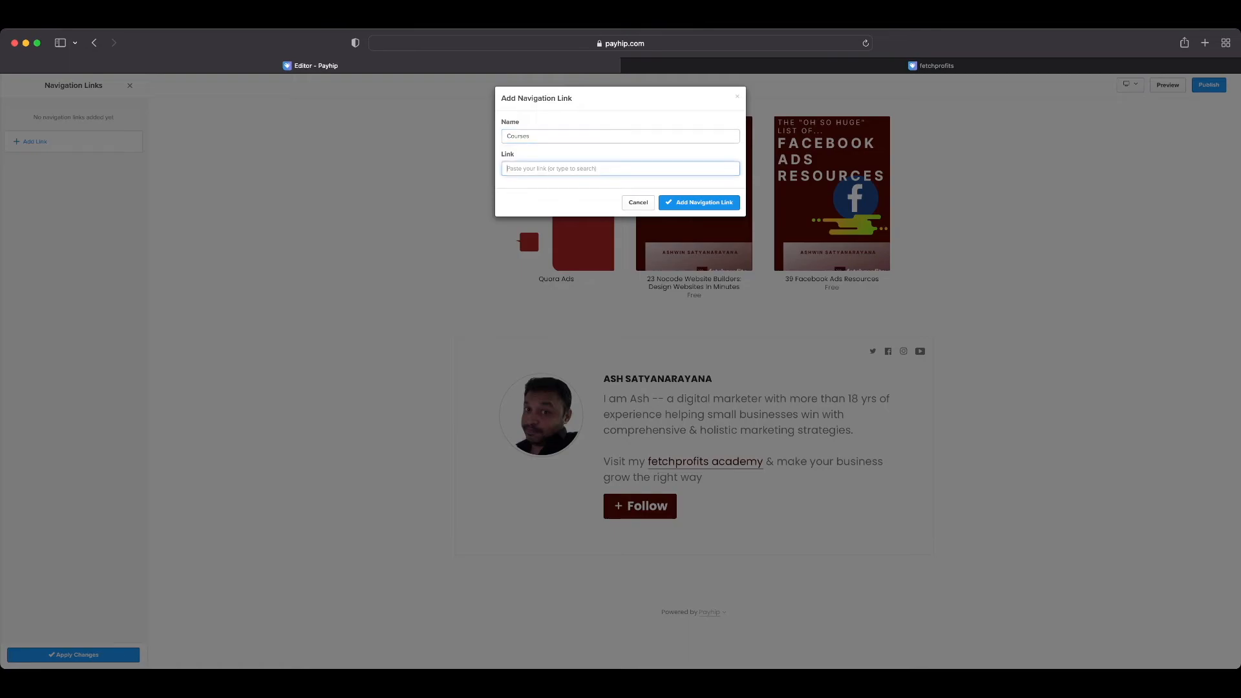
left_click(620, 168)
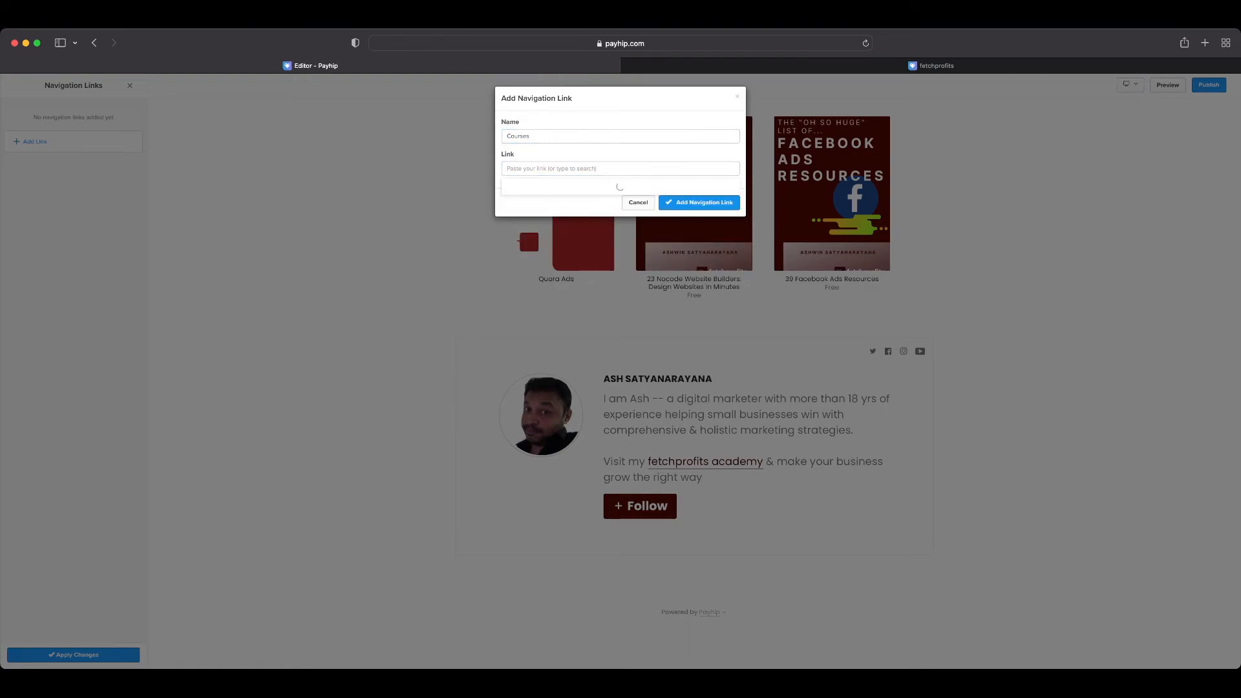
left_click(620, 168)
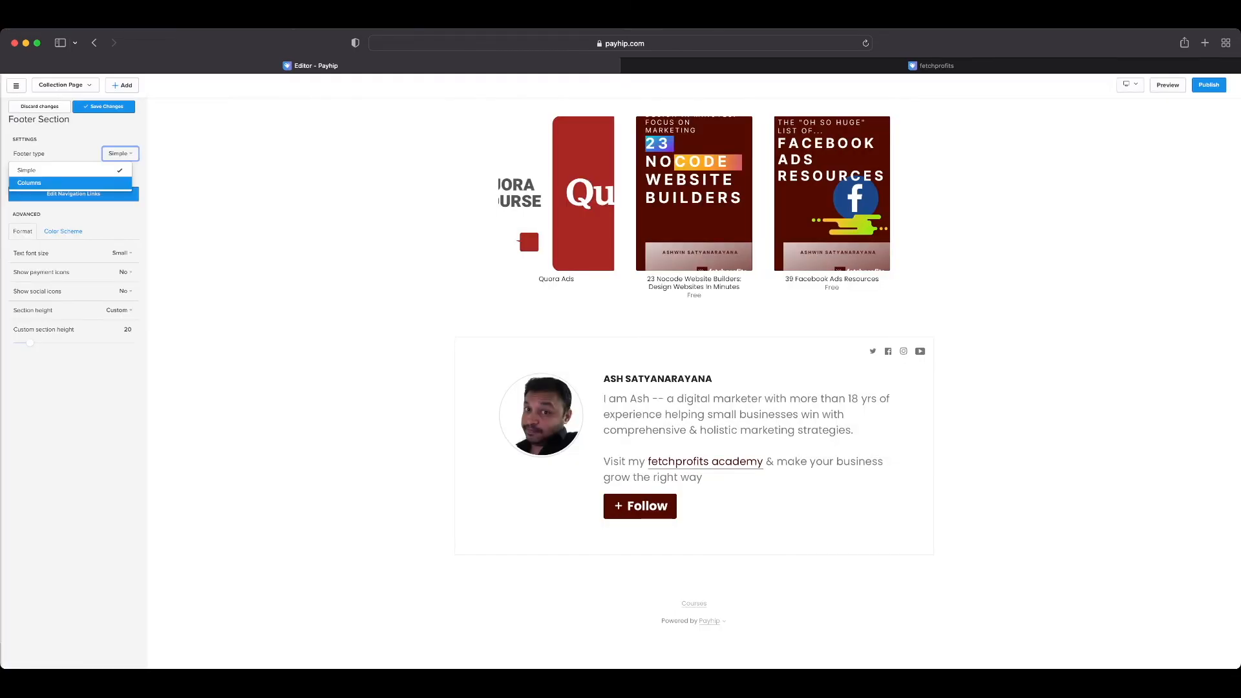
Switch the footer type to Columns and add a Logo and social column.
left_click(29, 183)
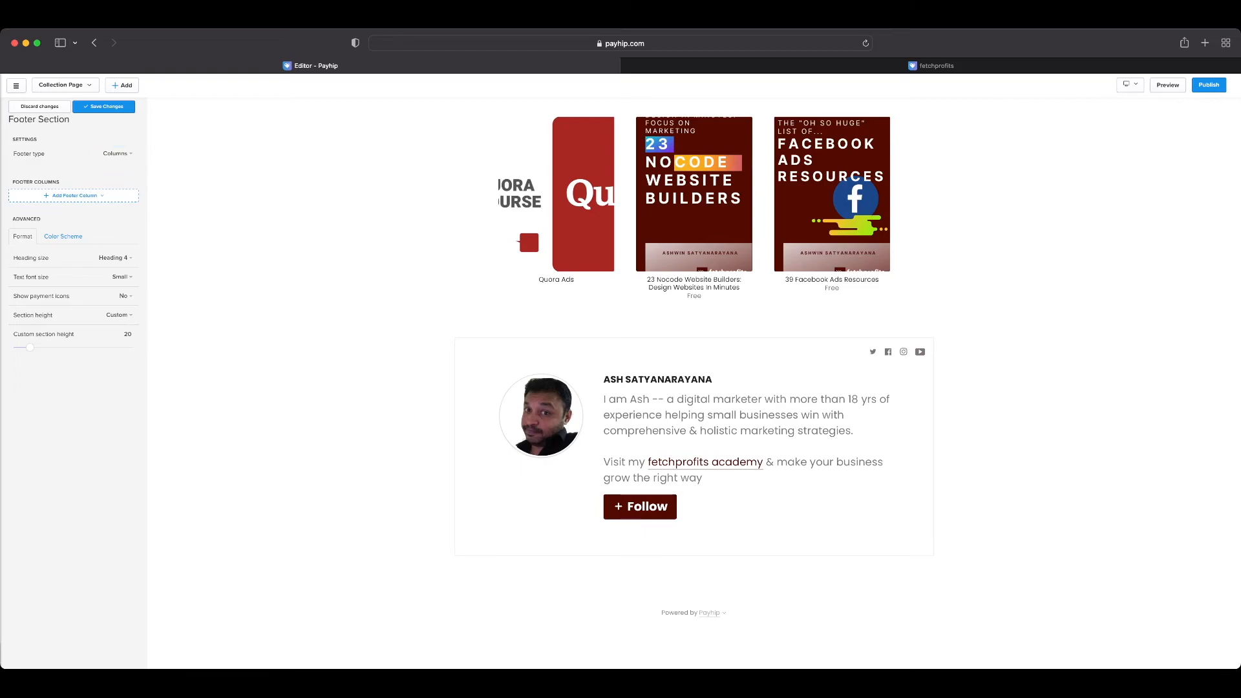
left_click(73, 195)
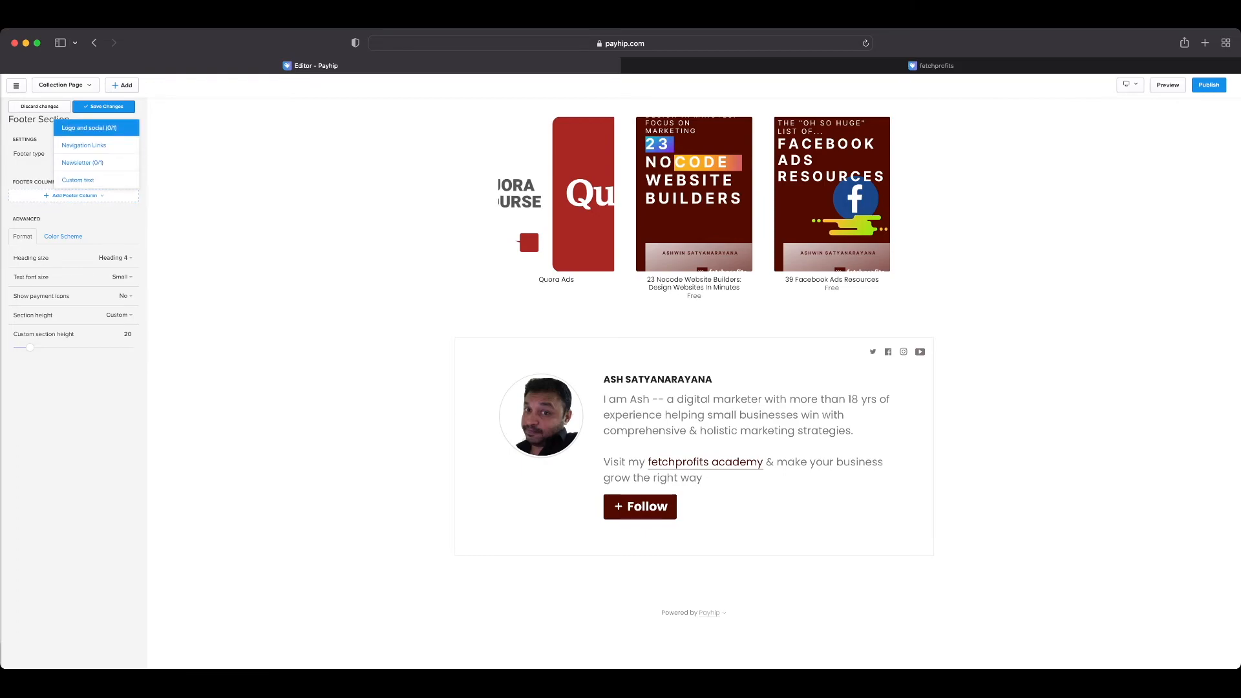
left_click(82, 127)
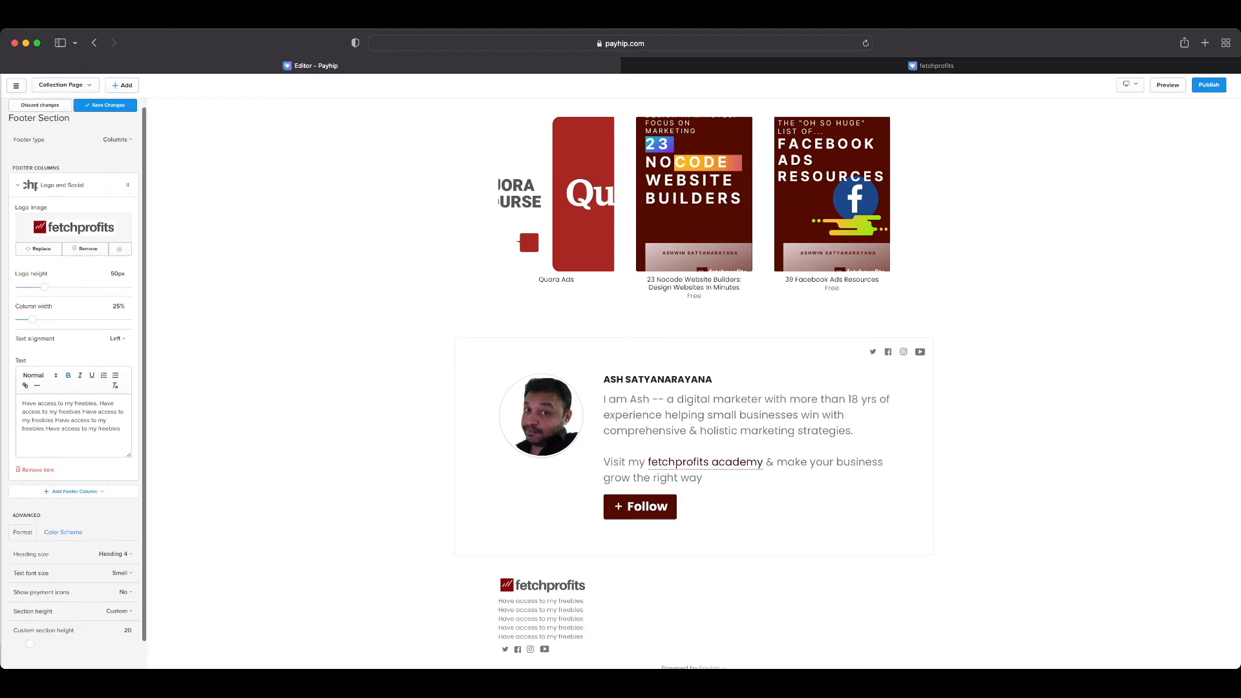
left_click(121, 84)
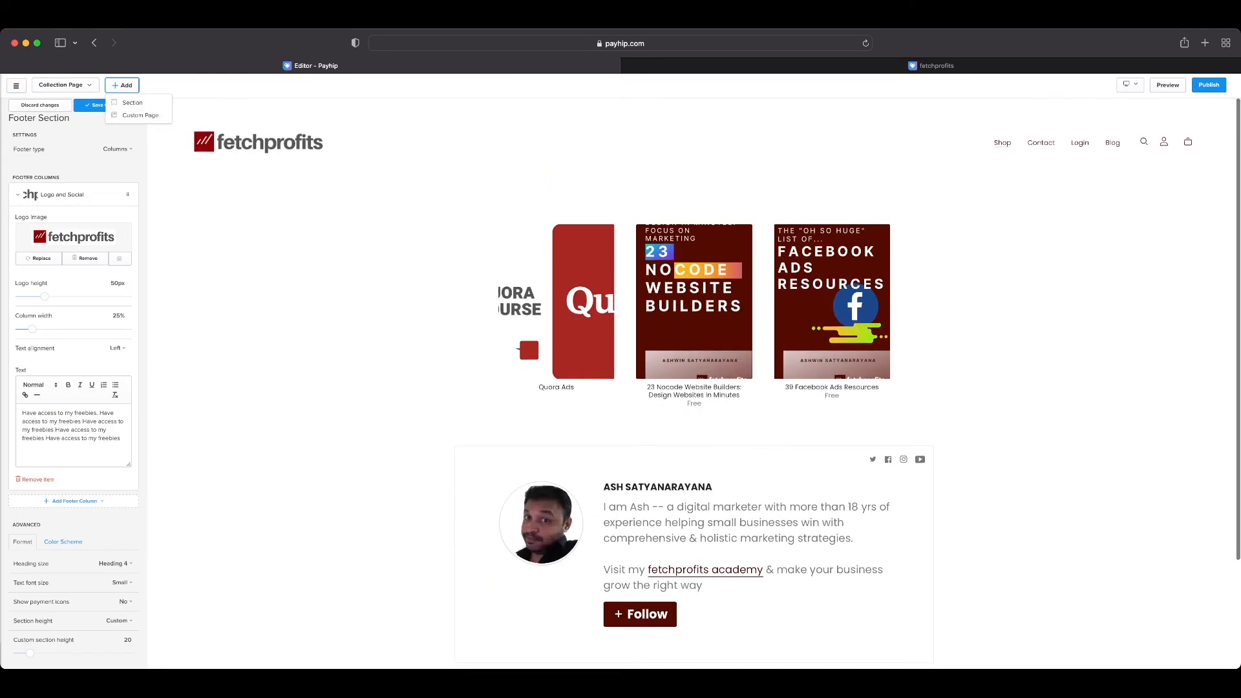
mouse_move(140, 115)
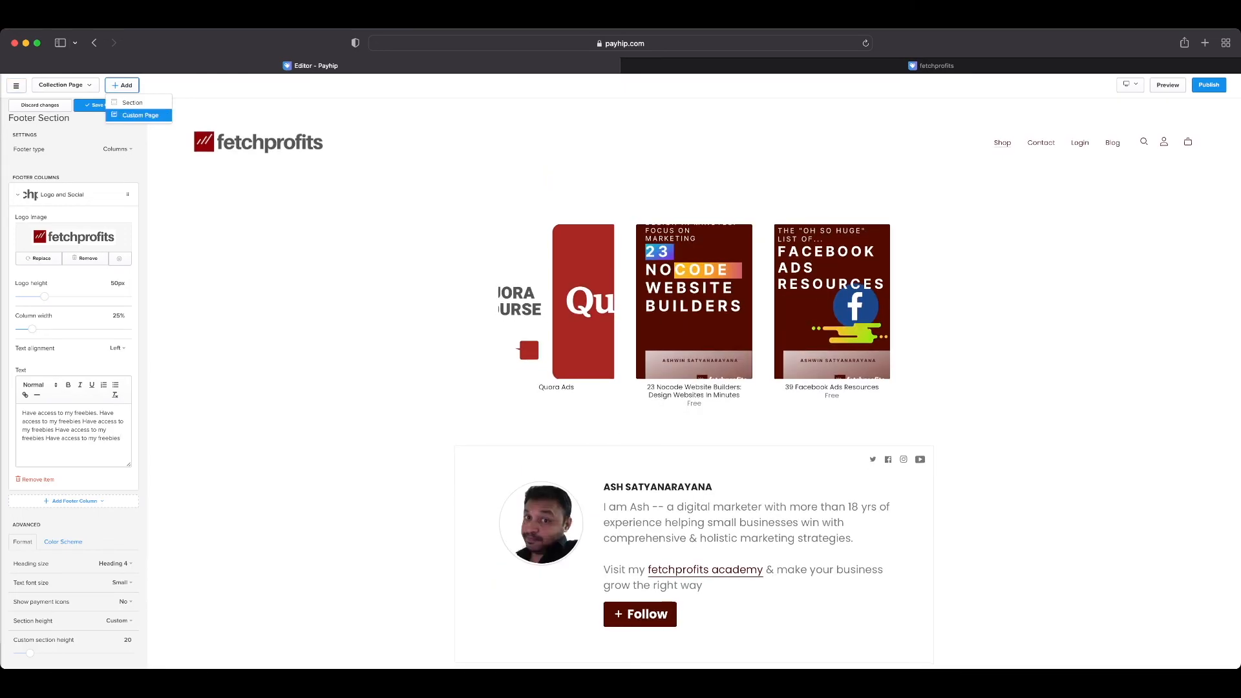